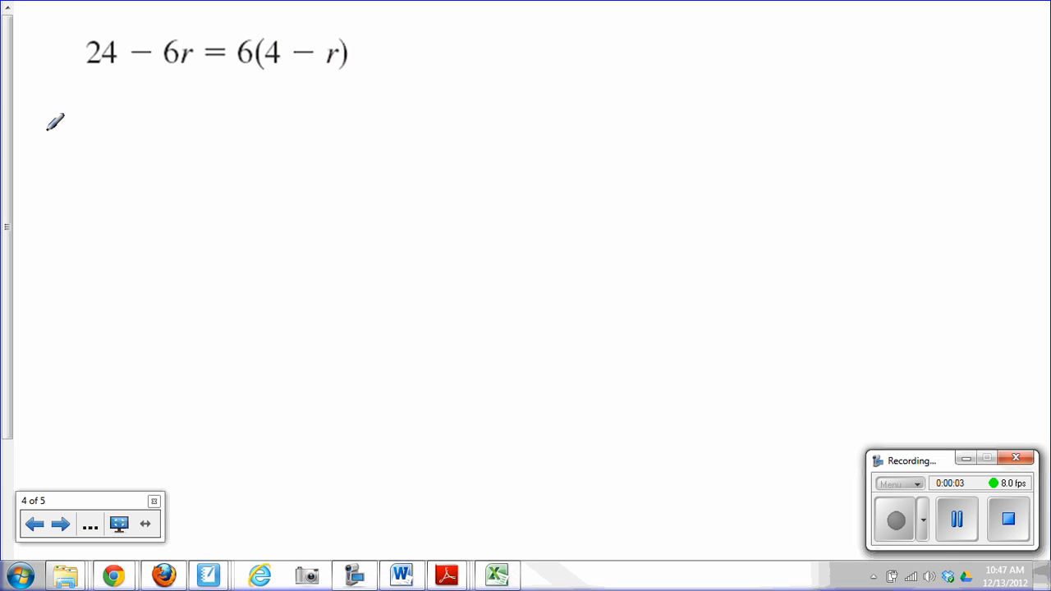
pyautogui.moveTo(86, 85)
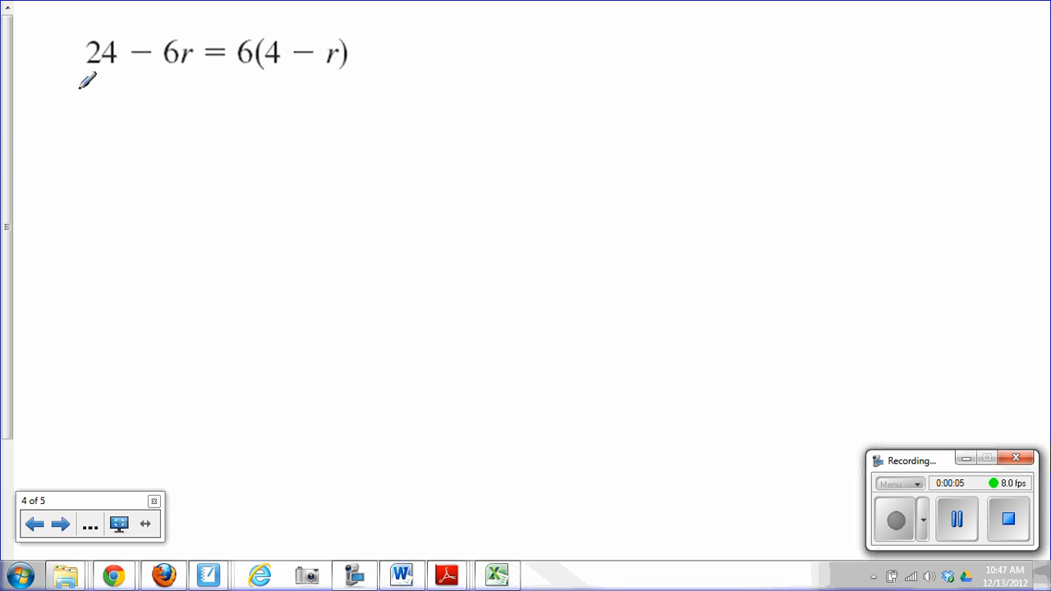
pyautogui.moveTo(259, 88)
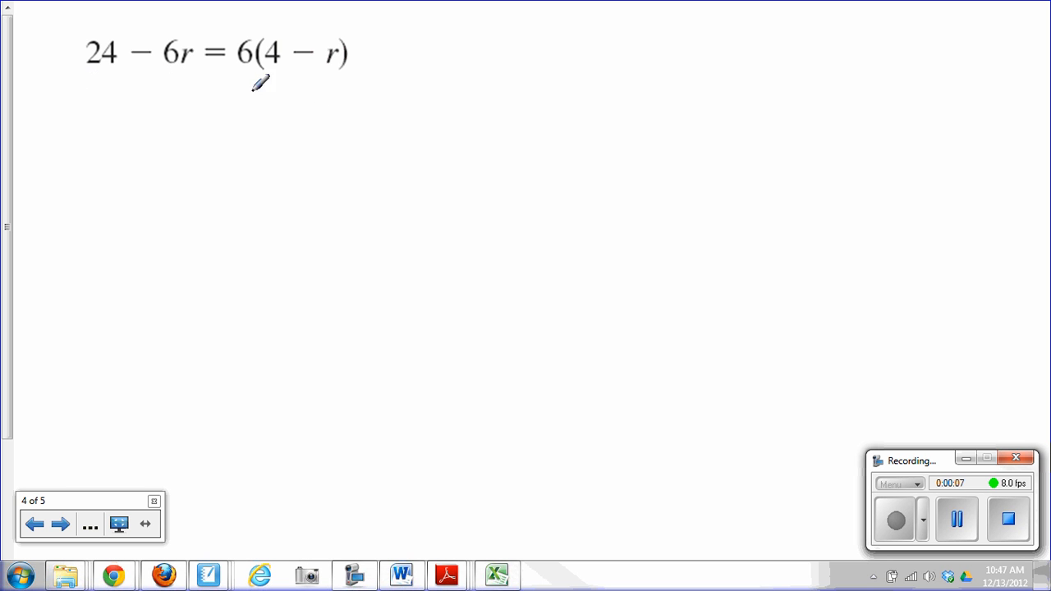
pyautogui.moveTo(93, 87)
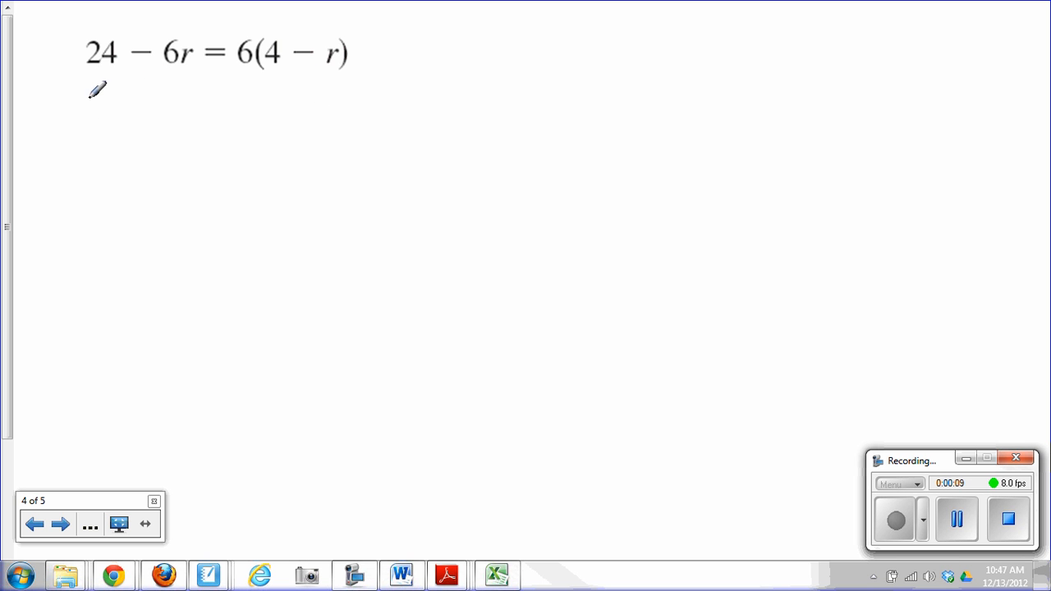
pyautogui.moveTo(225, 70)
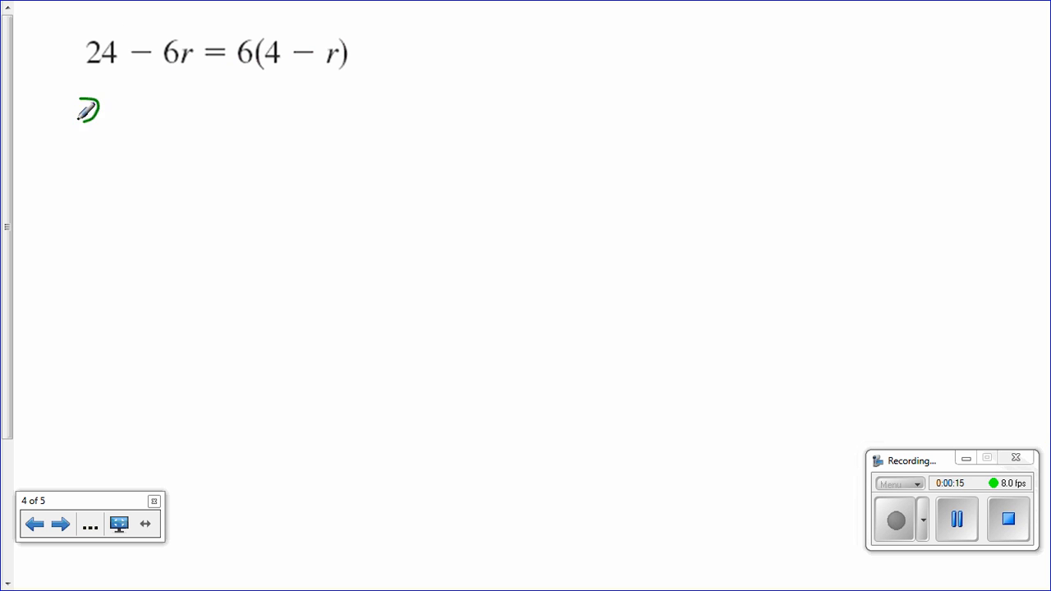
# Step: Handwrite '24 − 6r = 24 − 6r' in green beneath the printed equation
pyautogui.moveTo(78, 114); pyautogui.dragTo(152, 115)
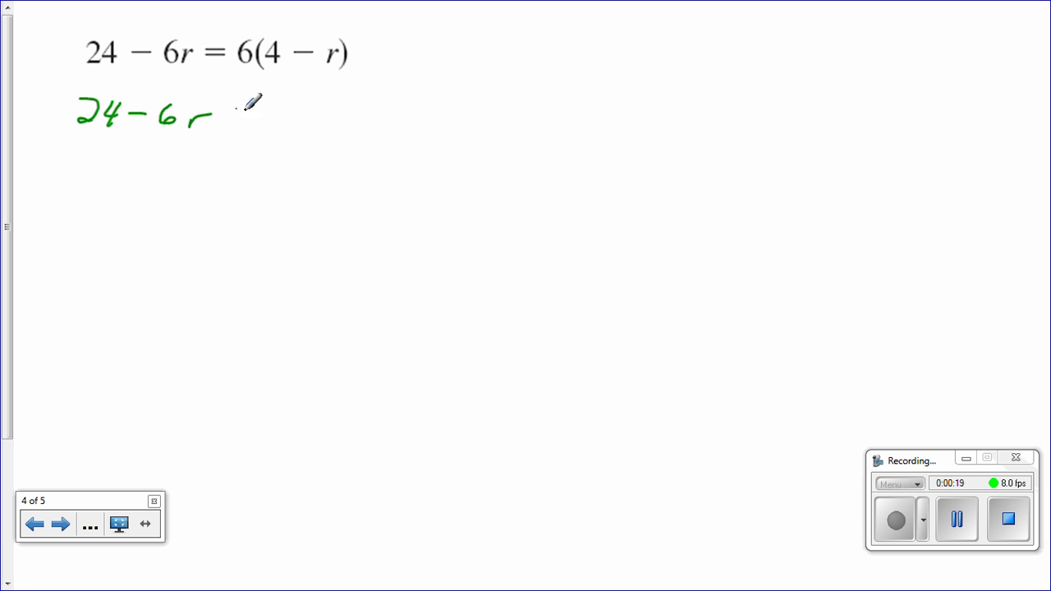
pyautogui.moveTo(230, 115); pyautogui.dragTo(246, 115)
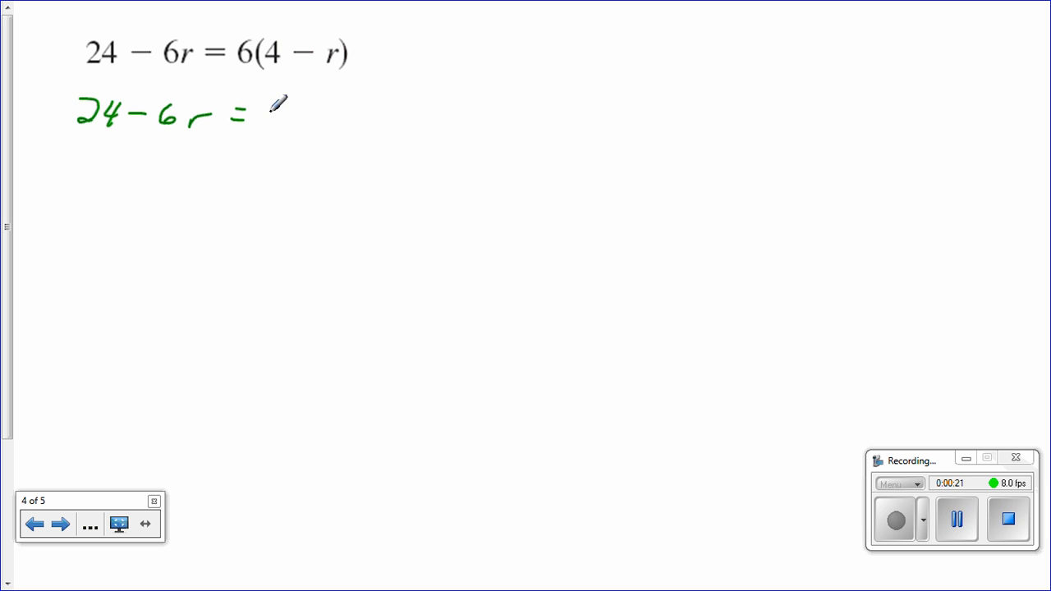
pyautogui.moveTo(263, 119); pyautogui.dragTo(308, 119)
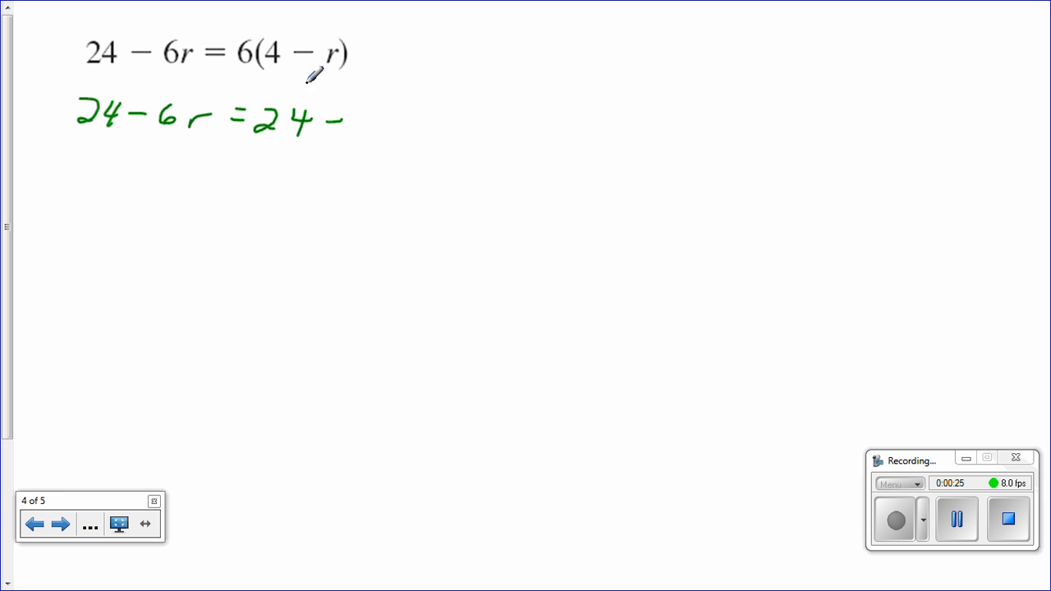
pyautogui.moveTo(345, 124); pyautogui.dragTo(377, 123)
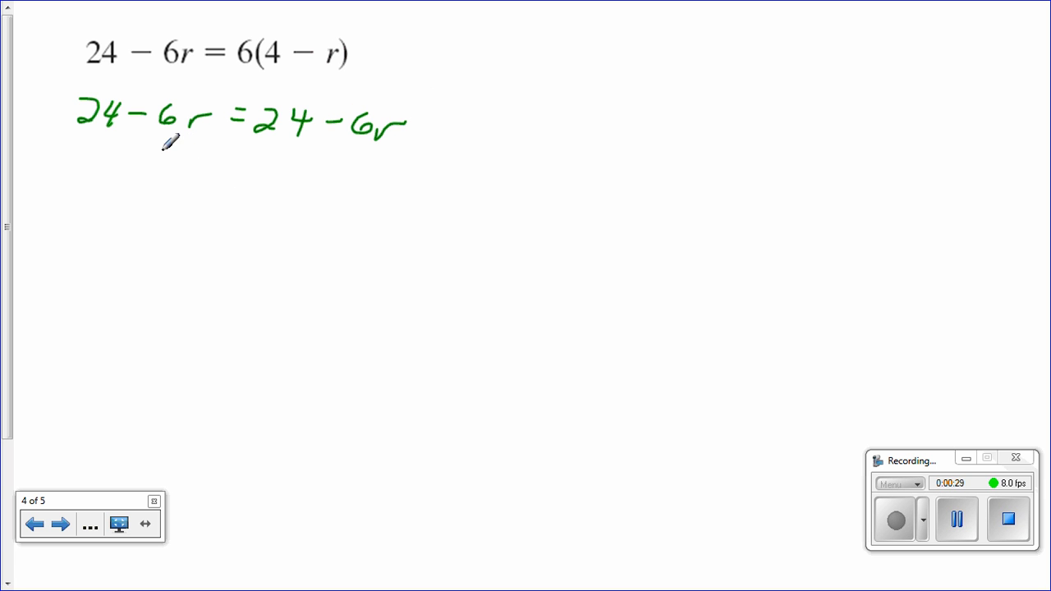
pyautogui.moveTo(89, 129)
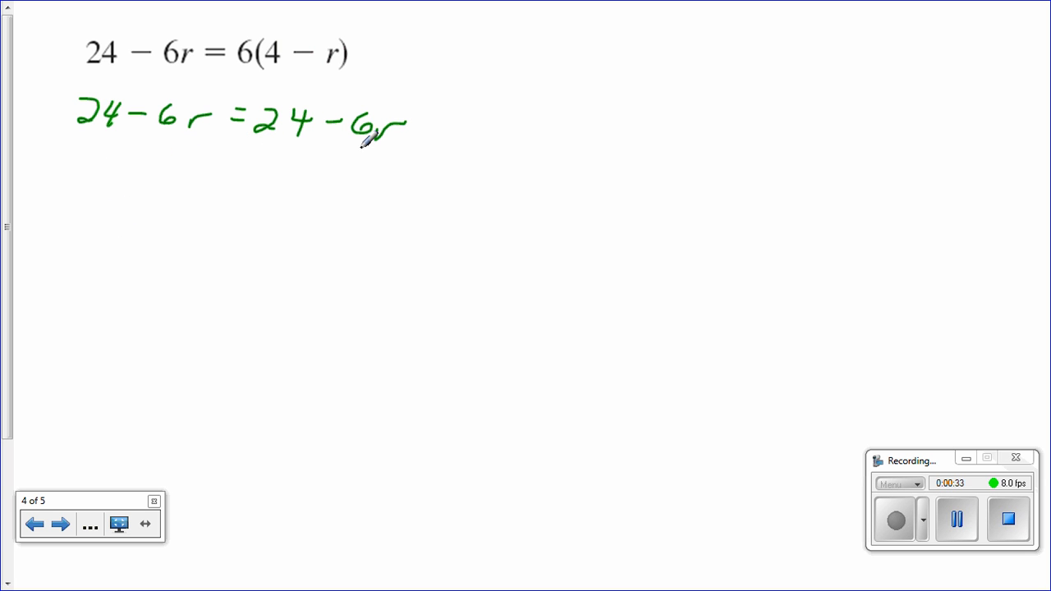
pyautogui.moveTo(310, 166)
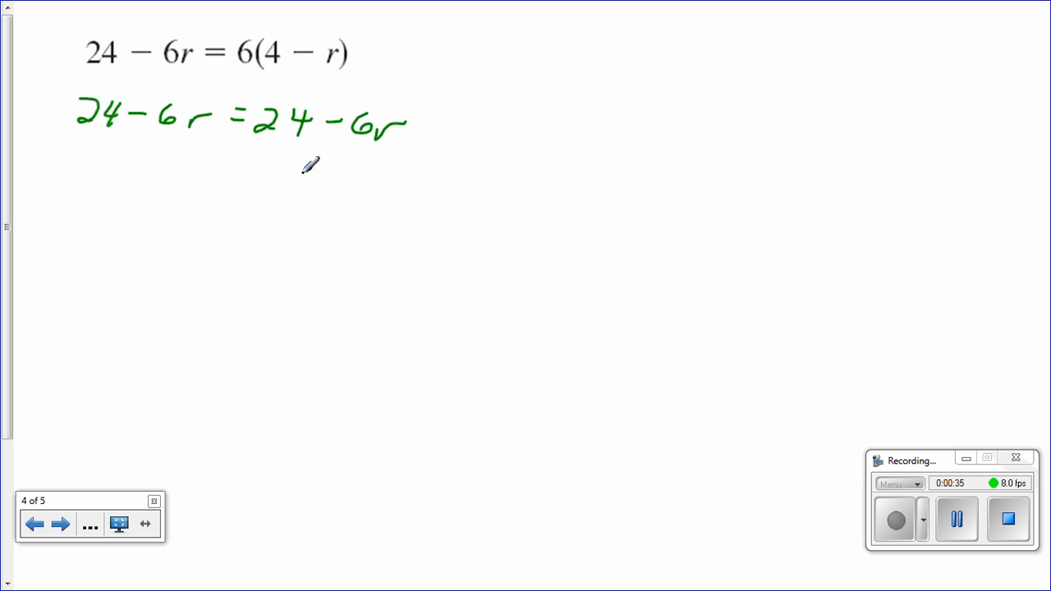
pyautogui.moveTo(203, 150)
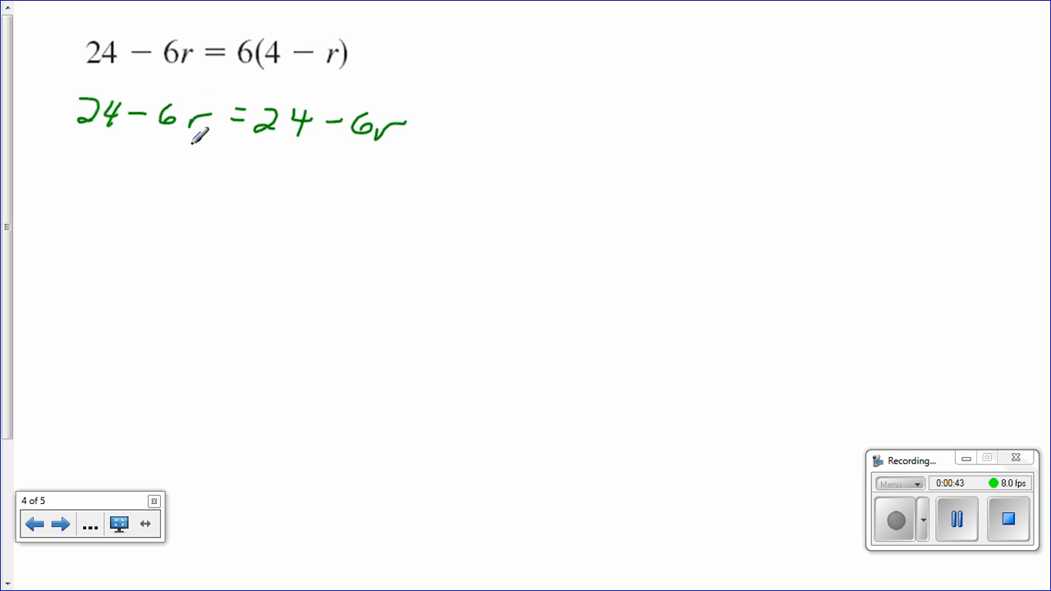
pyautogui.moveTo(197, 125)
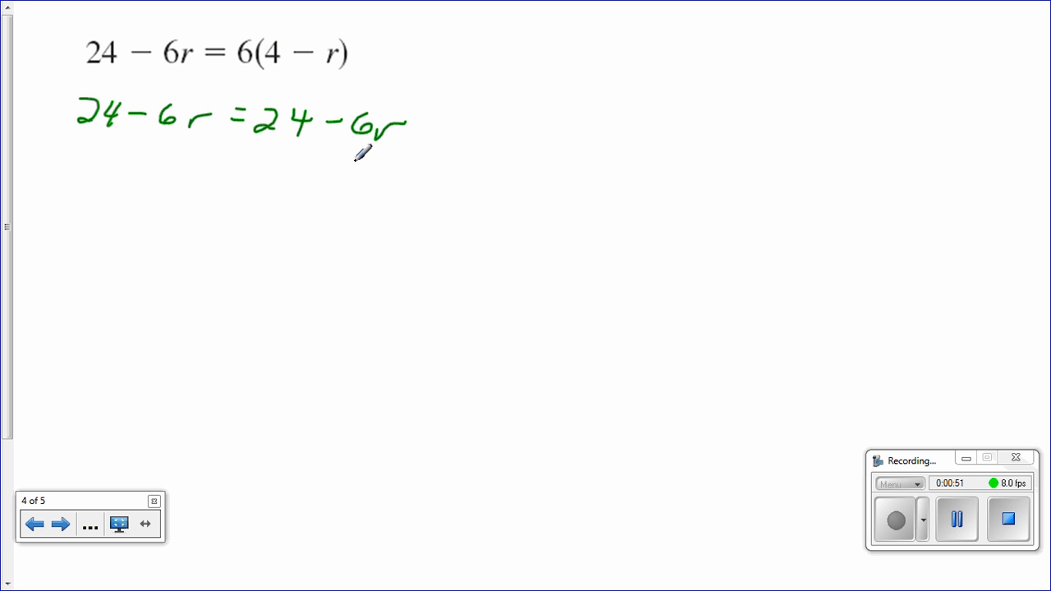
pyautogui.moveTo(234, 154)
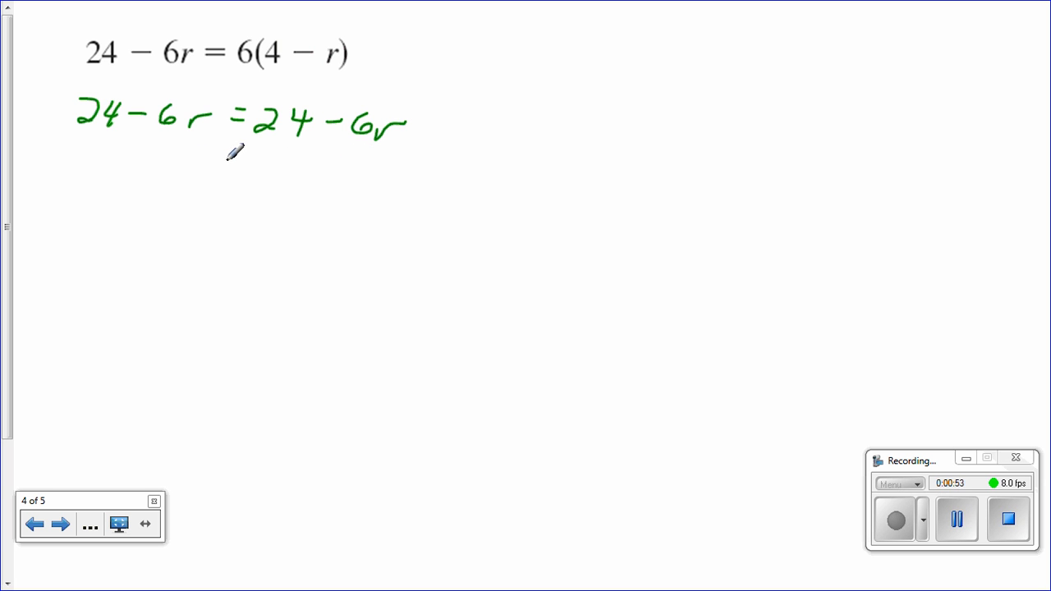
pyautogui.moveTo(234, 234)
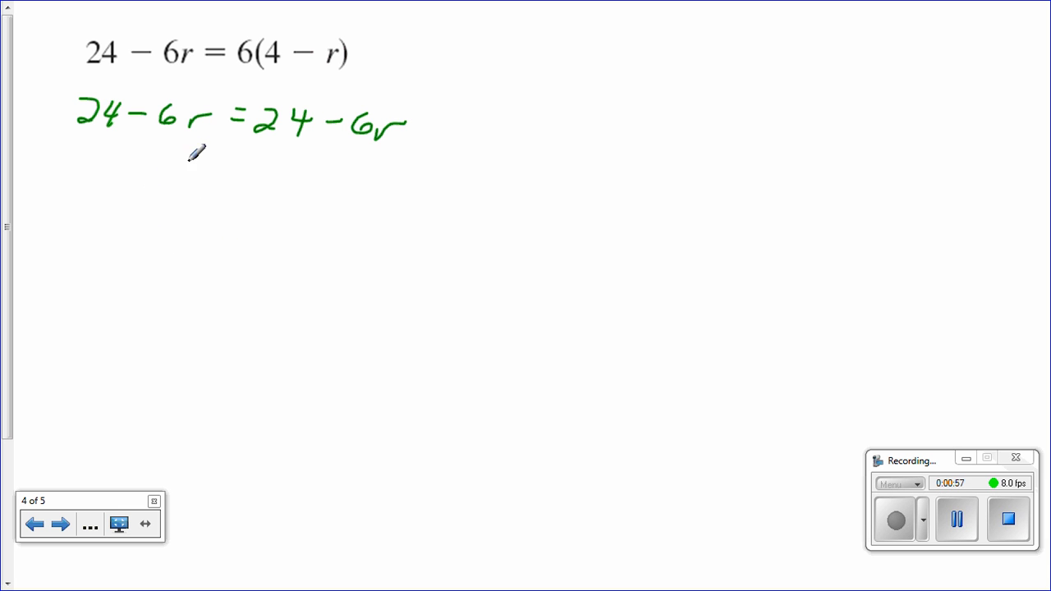
pyautogui.moveTo(187, 172)
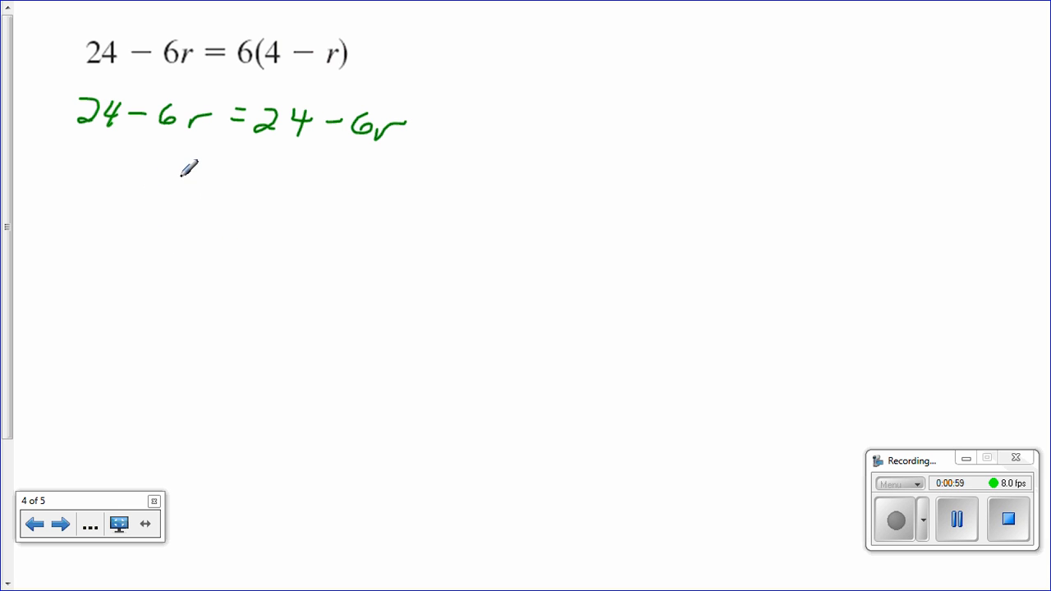
pyautogui.moveTo(174, 179)
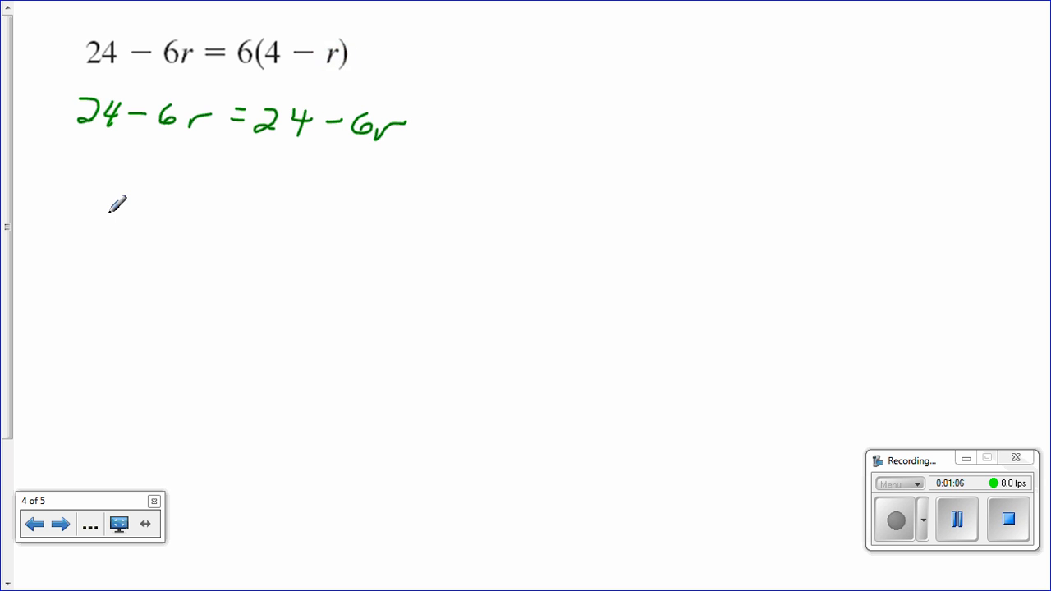
pyautogui.moveTo(127, 214)
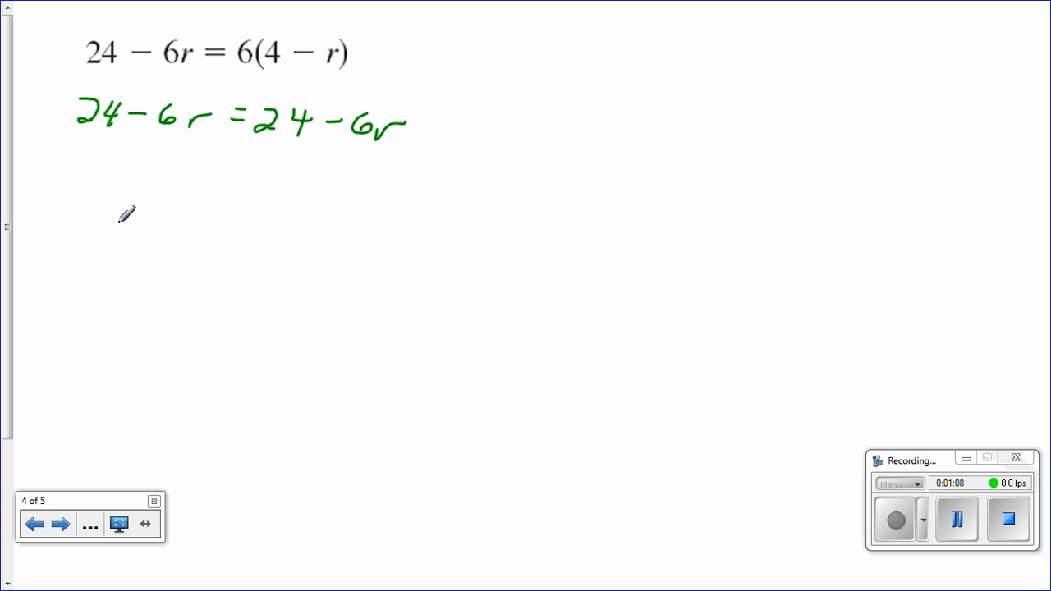
pyautogui.moveTo(115, 203)
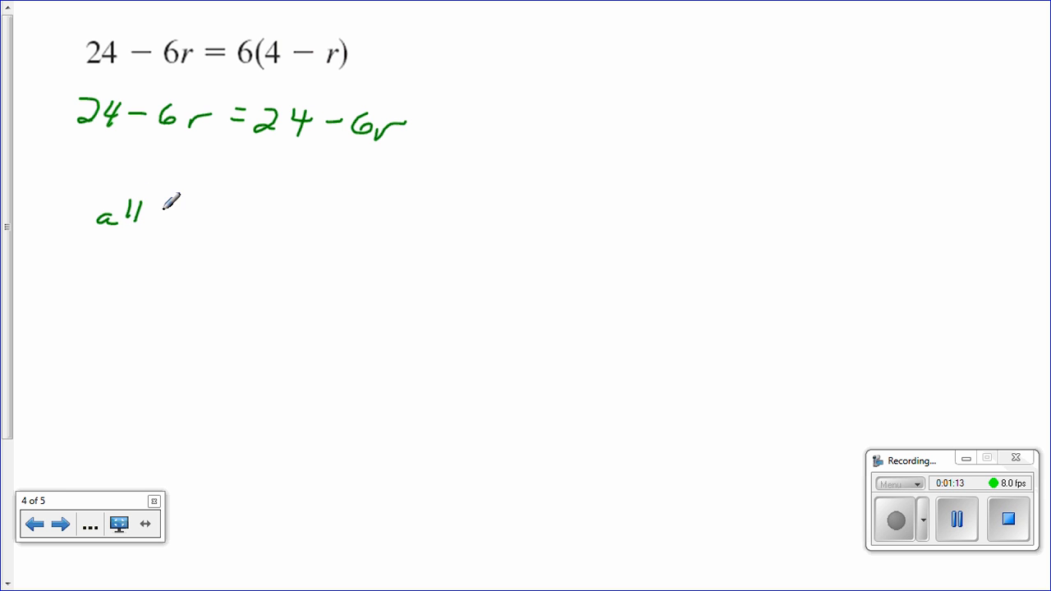
# Step: Write 'numbers' after 'all' in green, then 'are solutions' on the next line
pyautogui.moveTo(173, 217); pyautogui.dragTo(243, 218)
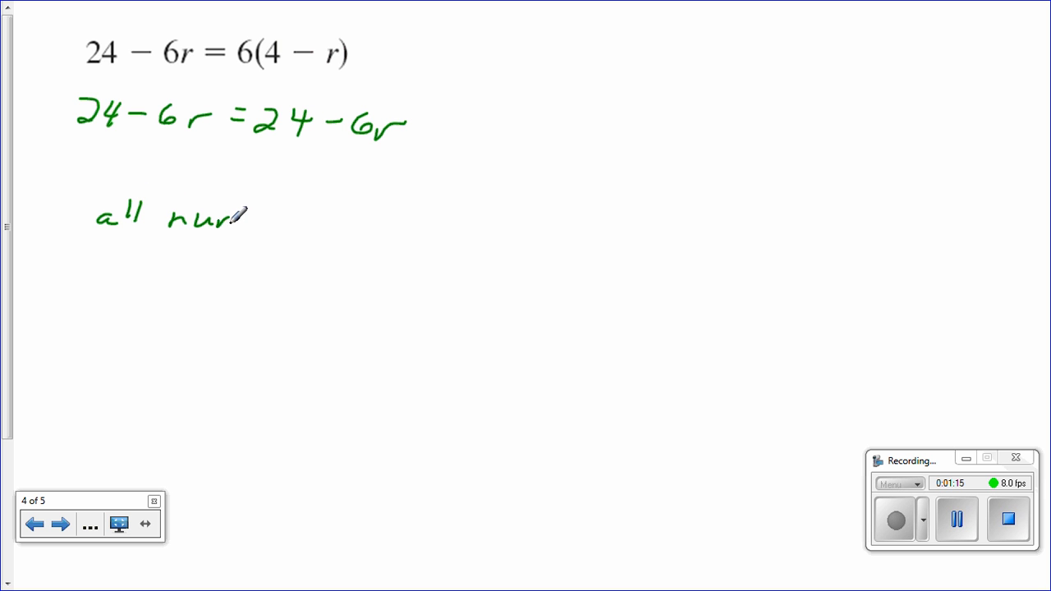
pyautogui.moveTo(246, 218); pyautogui.dragTo(308, 214)
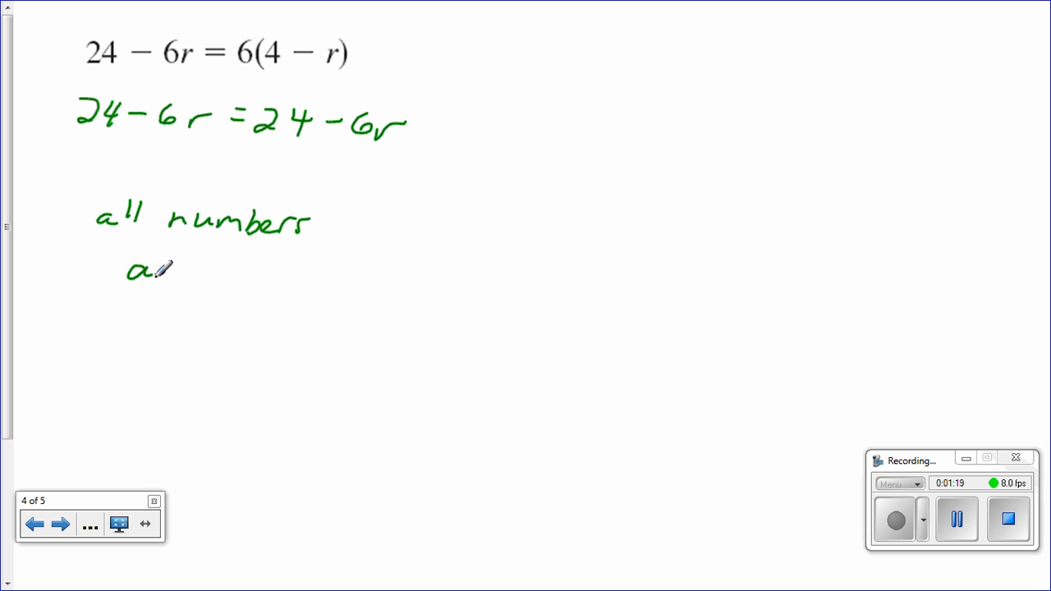
pyautogui.moveTo(131, 271); pyautogui.dragTo(270, 271)
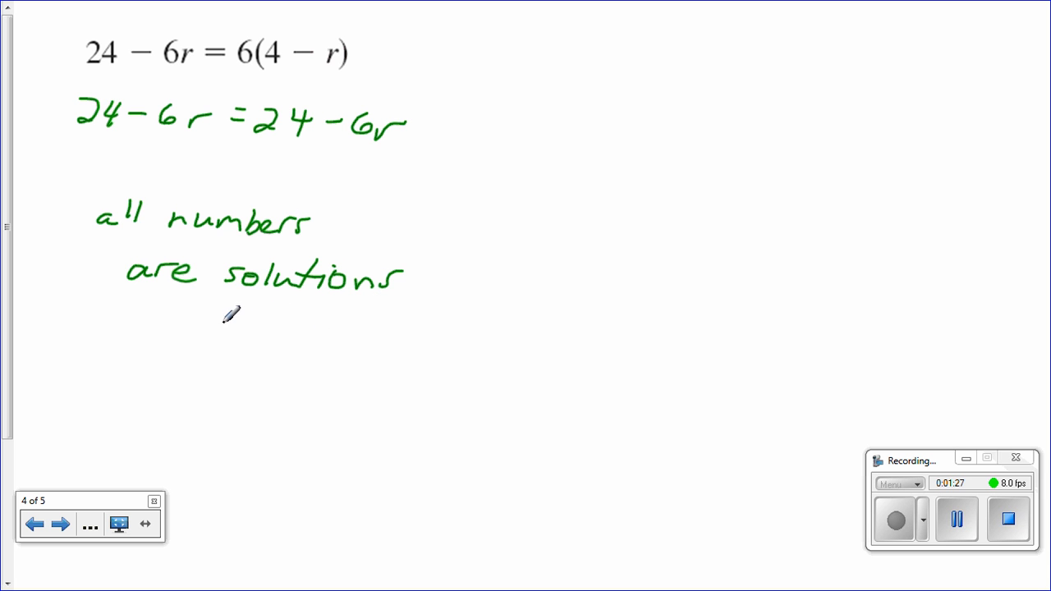
pyautogui.moveTo(162, 302)
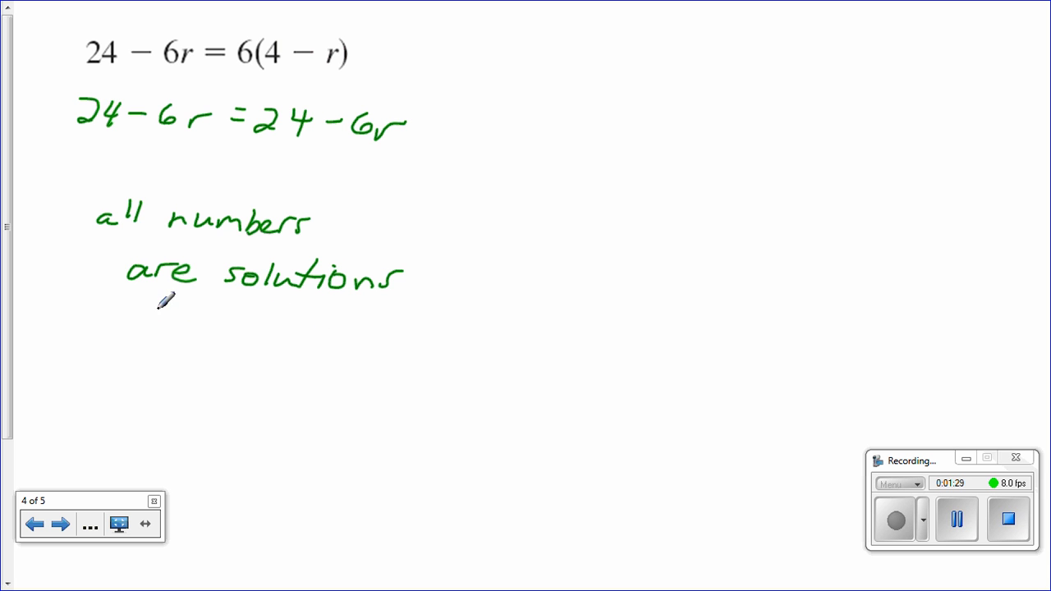
# Step: Draw a green loop around the handwritten 'all numbers are solutions' note
pyautogui.moveTo(74, 181); pyautogui.dragTo(431, 263)
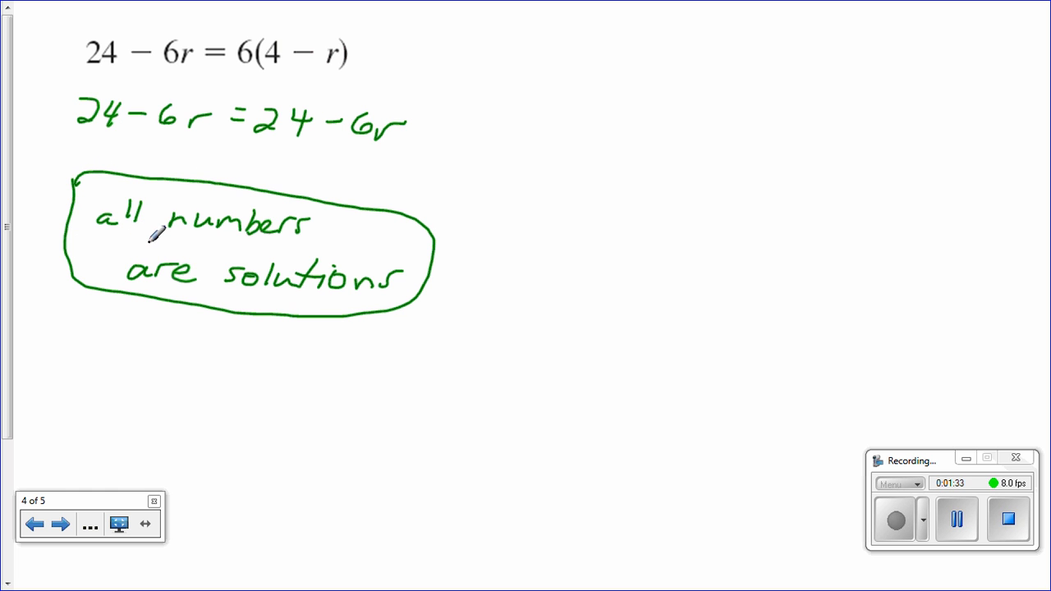
pyautogui.moveTo(192, 131)
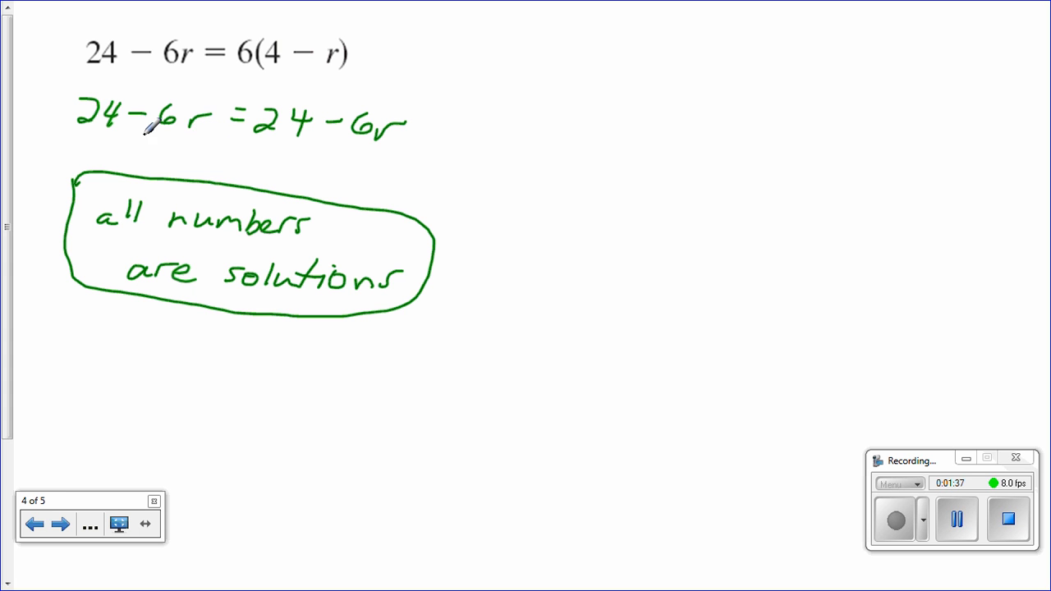
pyautogui.moveTo(278, 157)
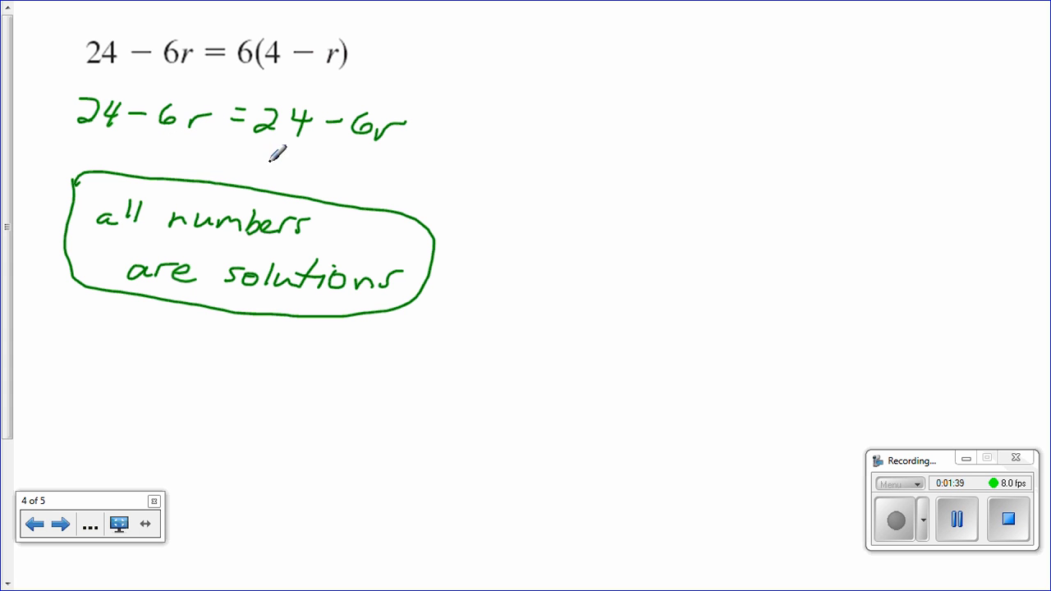
pyautogui.moveTo(190, 132)
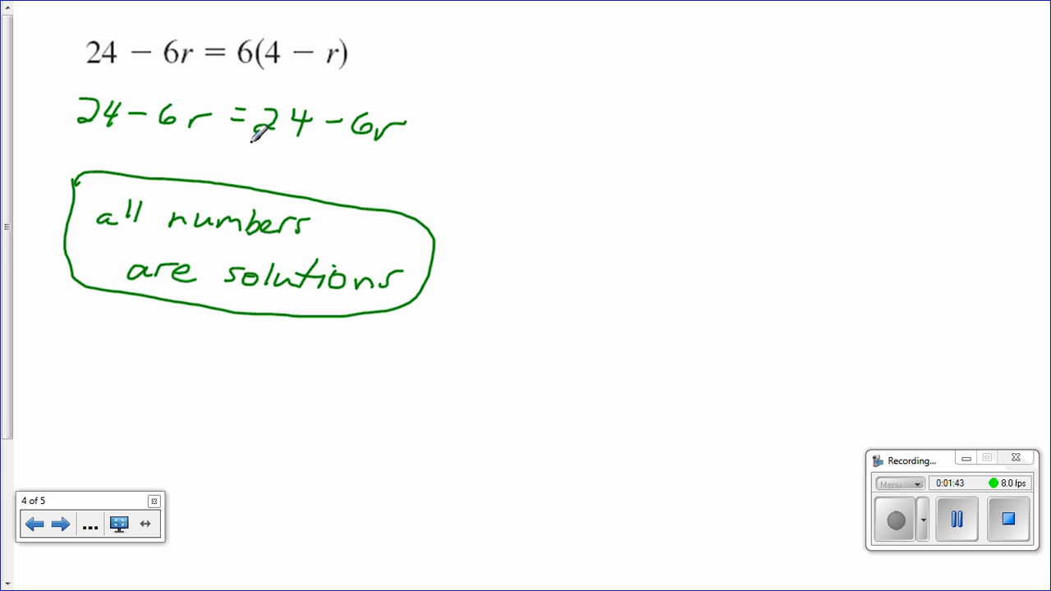
pyautogui.moveTo(162, 93)
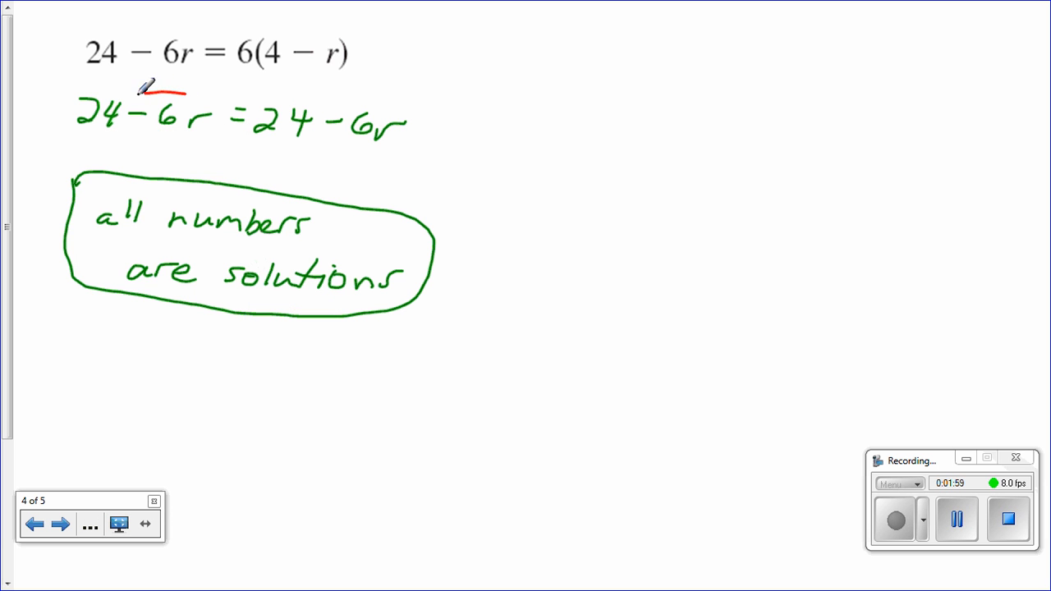
# Step: Circle the left-side −6r term in red
pyautogui.moveTo(131, 91); pyautogui.dragTo(210, 140)
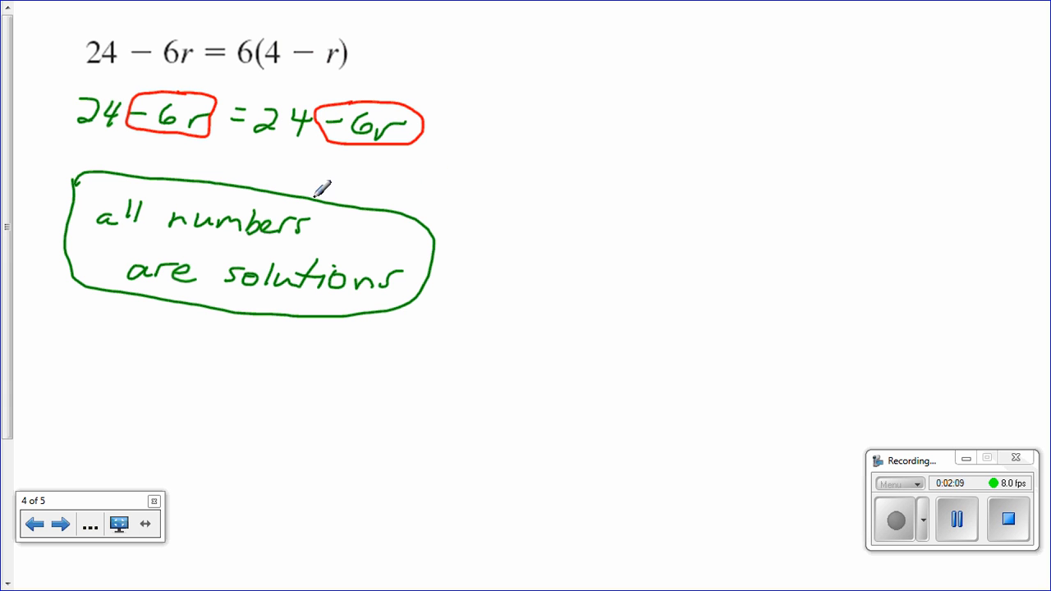
pyautogui.moveTo(414, 168)
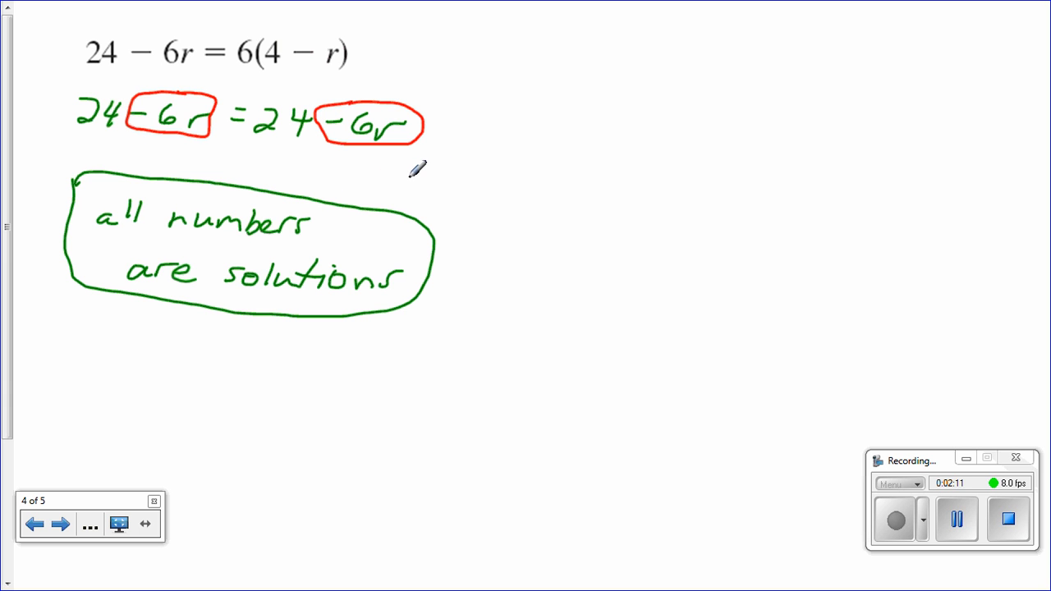
pyautogui.moveTo(326, 177)
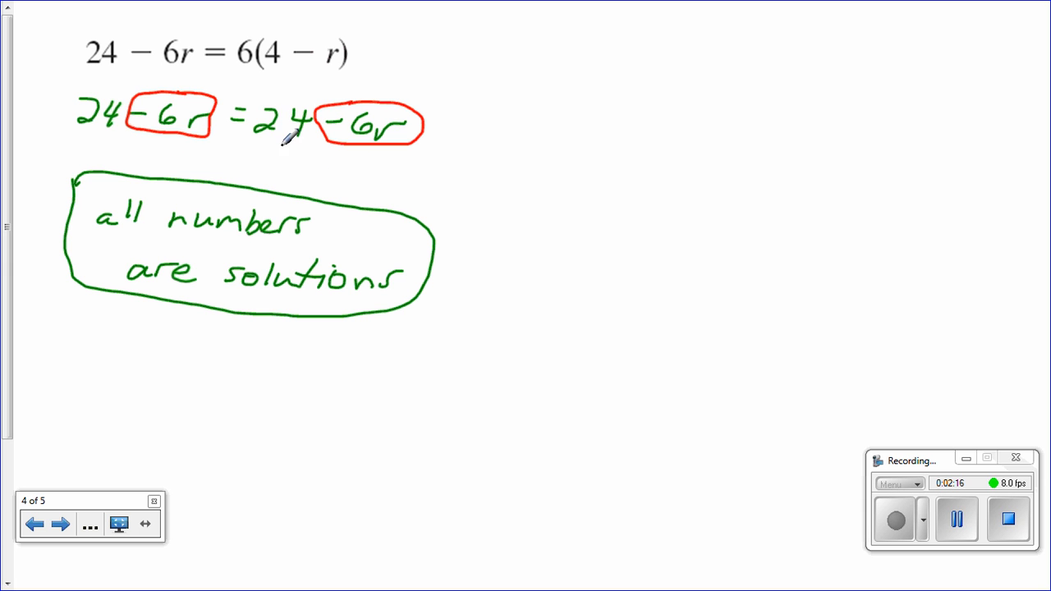
pyautogui.moveTo(304, 171)
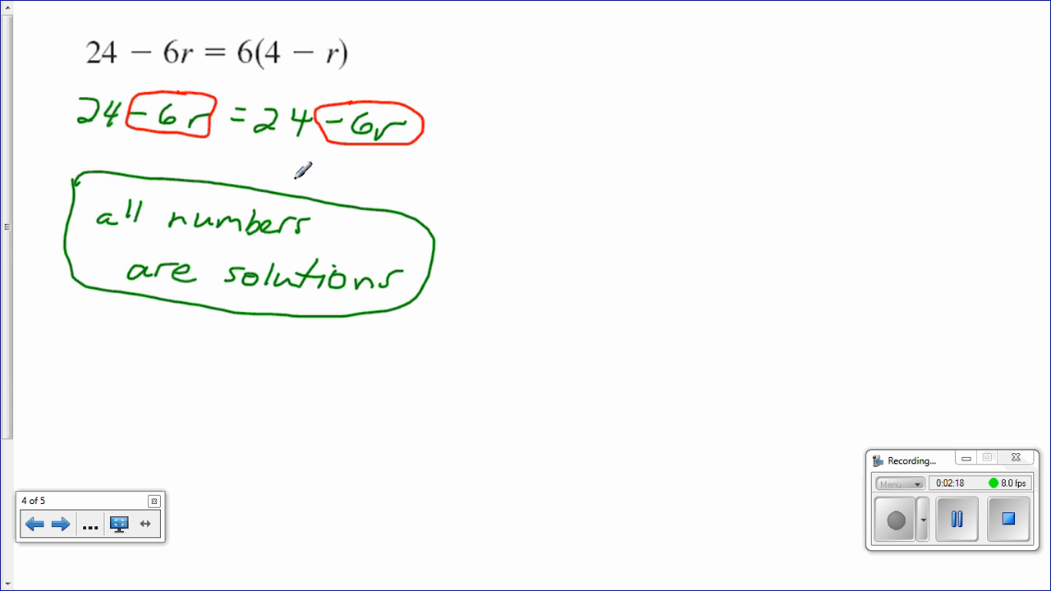
pyautogui.moveTo(500, 165)
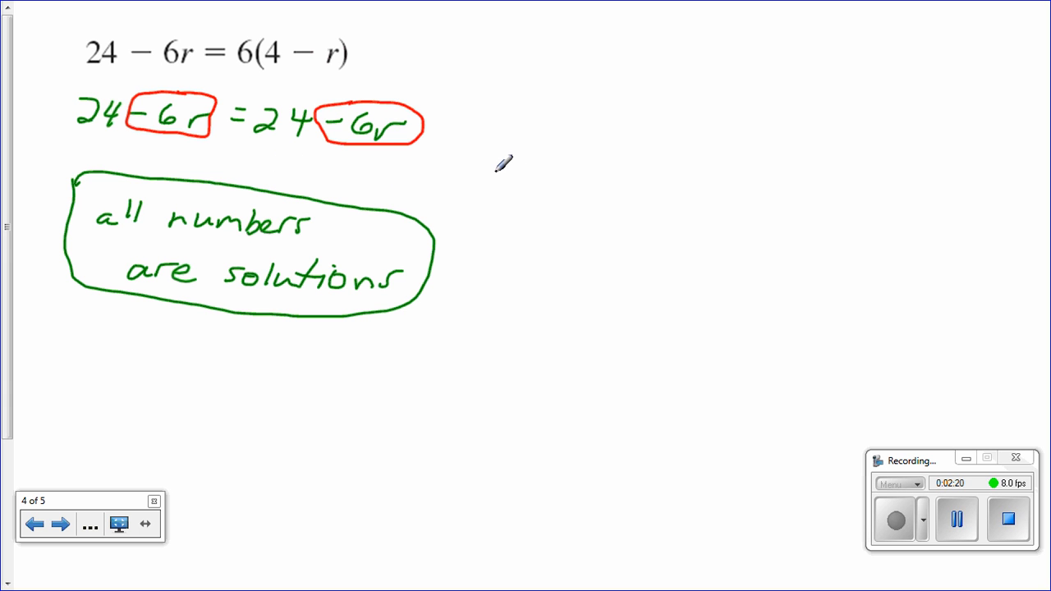
pyautogui.moveTo(446, 146)
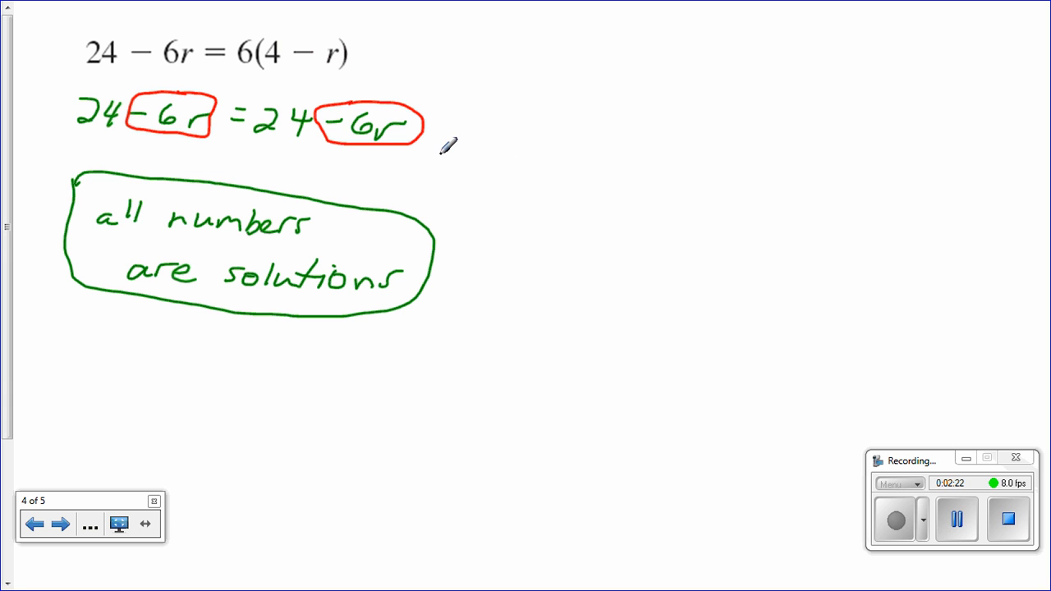
pyautogui.moveTo(446, 146)
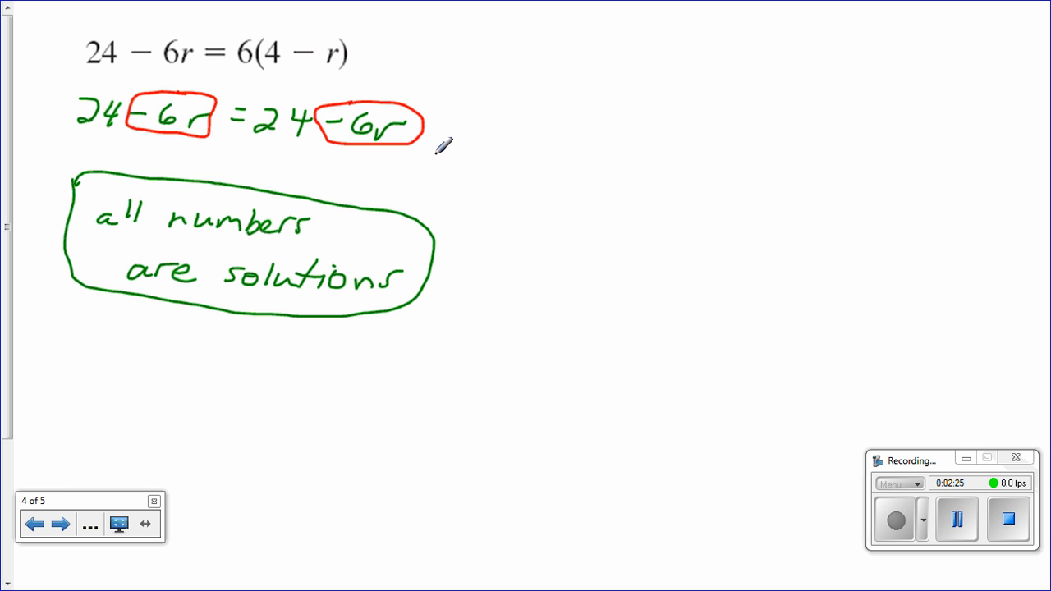
pyautogui.moveTo(432, 148)
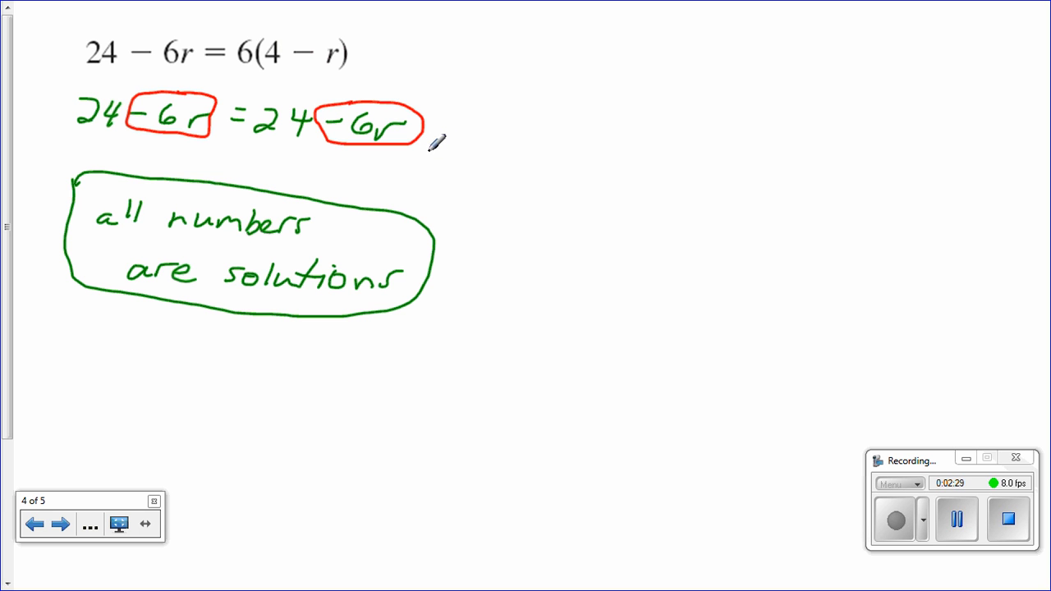
pyautogui.moveTo(649, 64)
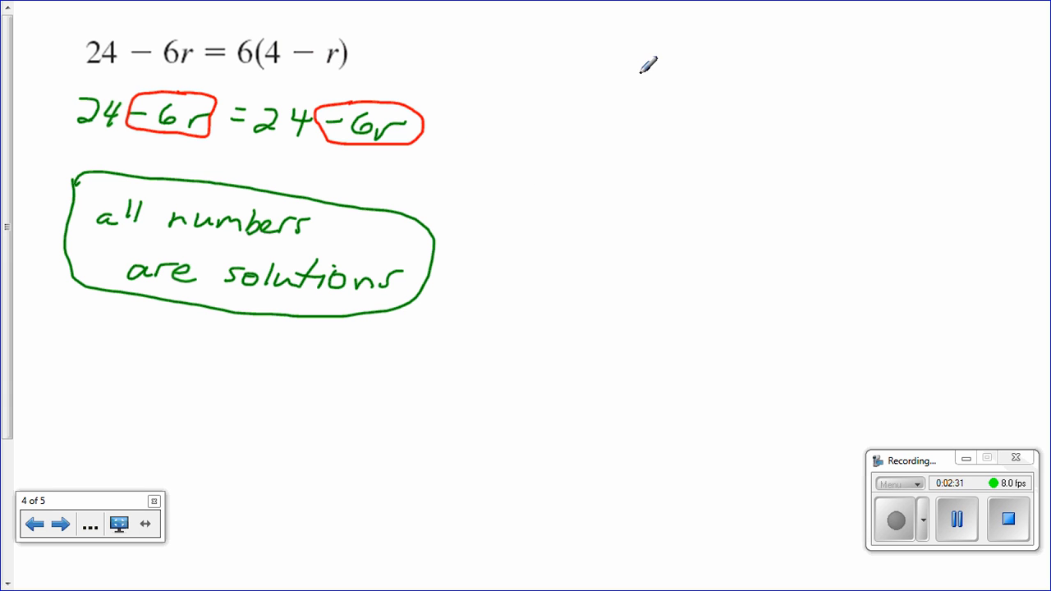
pyautogui.moveTo(513, 123)
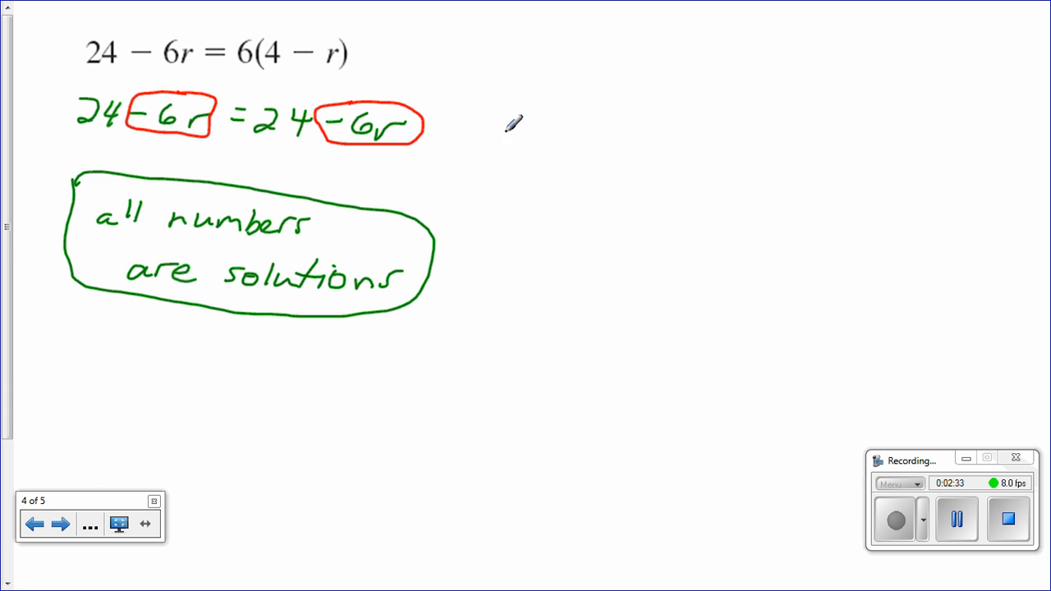
pyautogui.moveTo(175, 73)
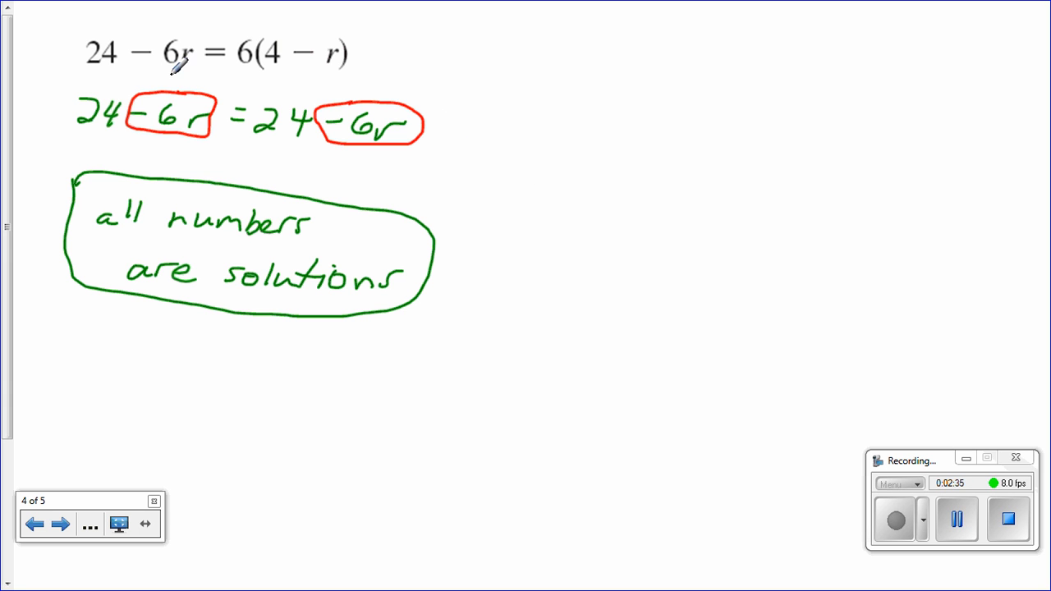
pyautogui.moveTo(319, 64)
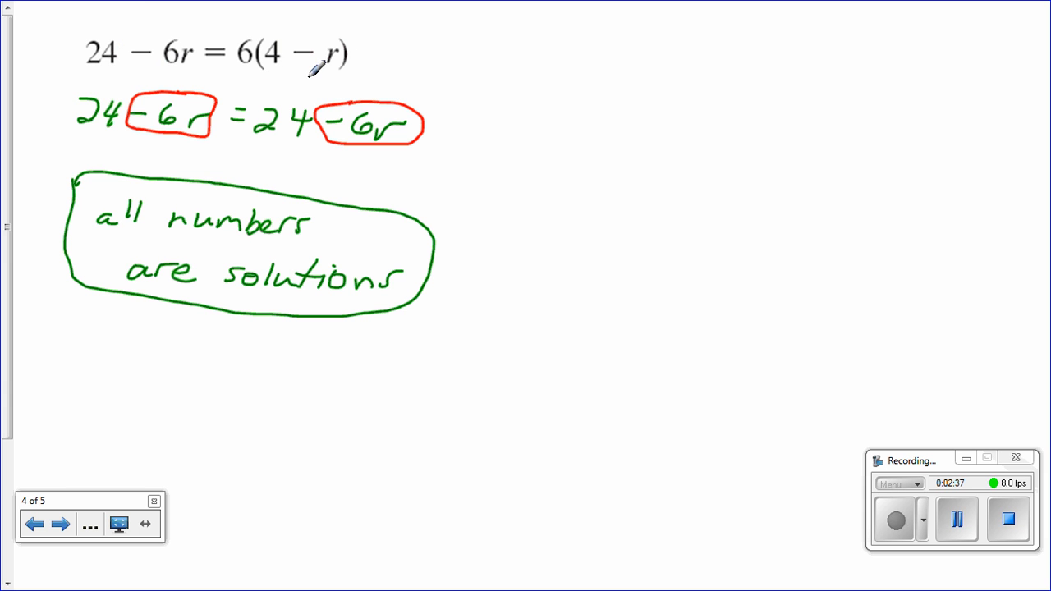
pyautogui.moveTo(456, 72)
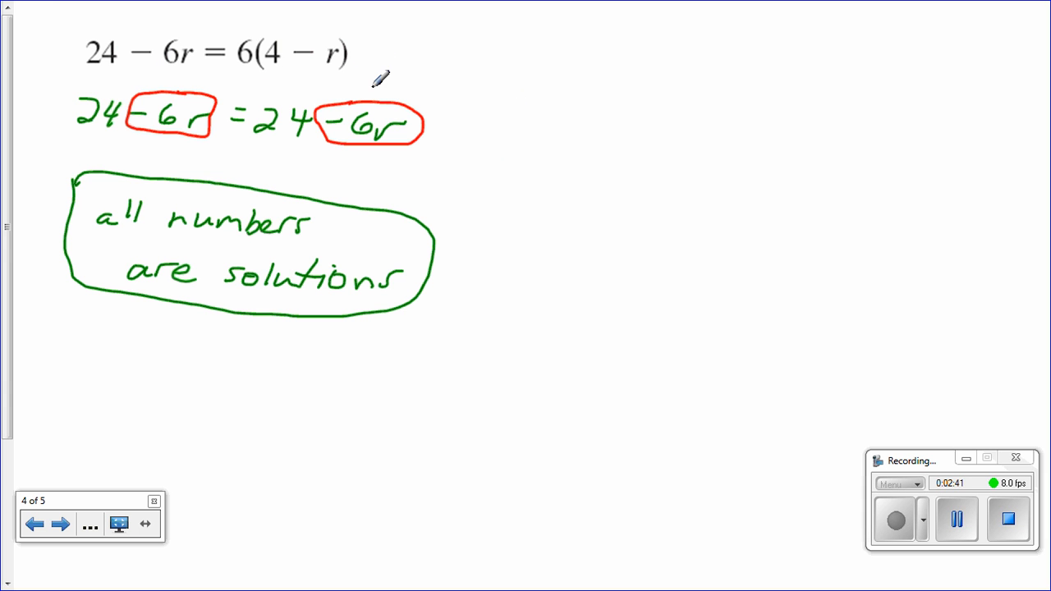
pyautogui.moveTo(519, 109)
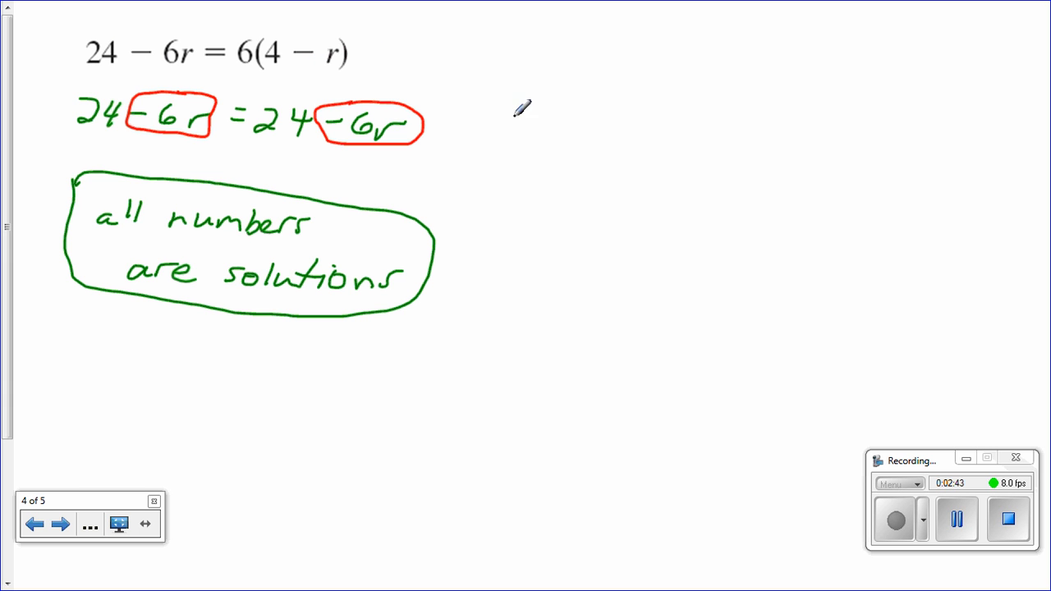
pyautogui.moveTo(669, 146)
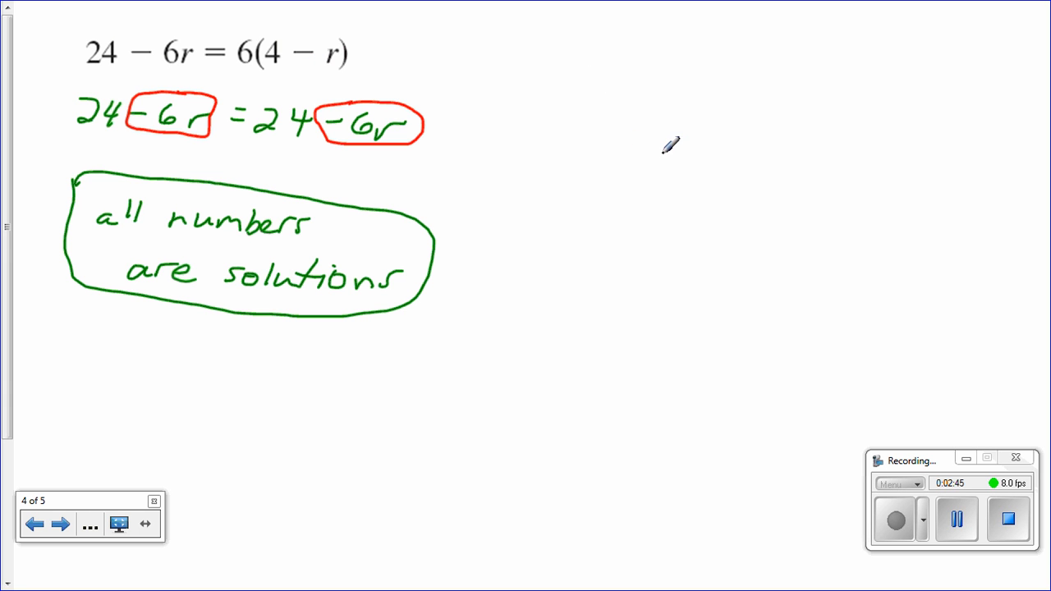
pyautogui.moveTo(689, 129)
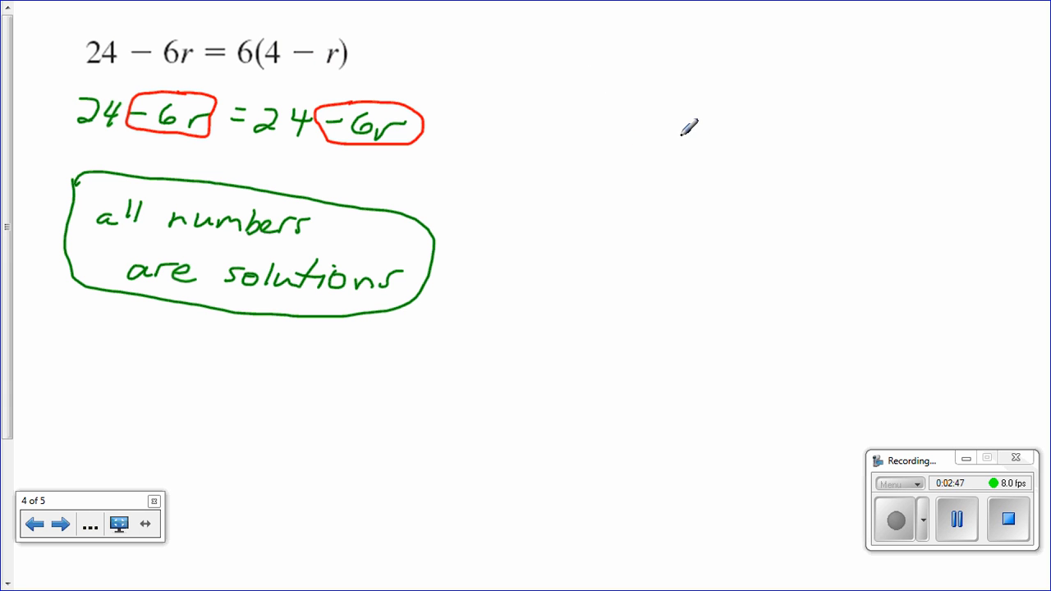
# Step: Handwrite 'a + 0 = a' in red to the right of the green equation
pyautogui.moveTo(653, 160); pyautogui.dragTo(681, 148)
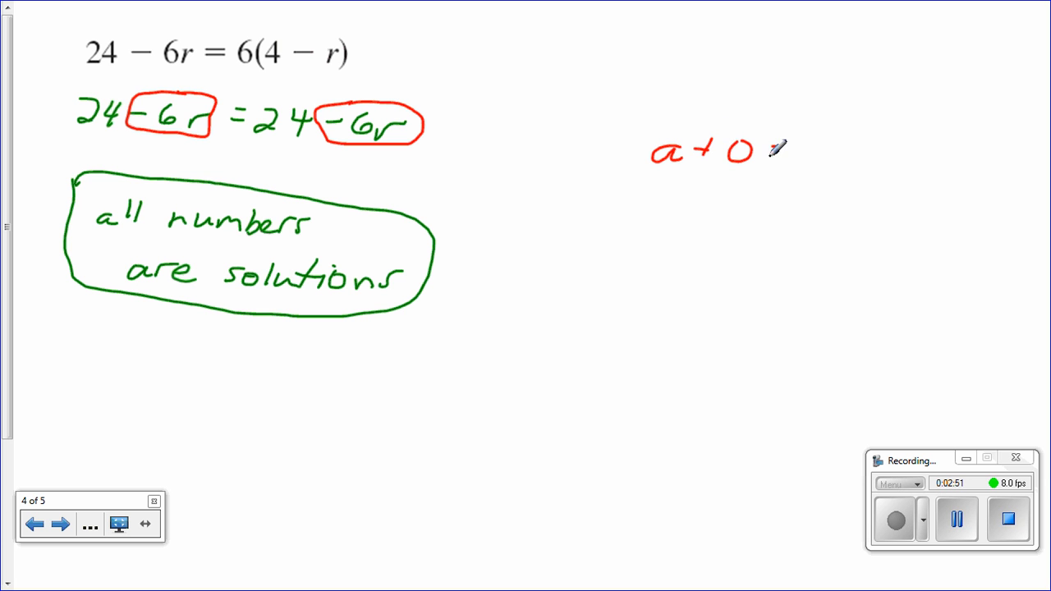
pyautogui.moveTo(771, 152); pyautogui.dragTo(837, 152)
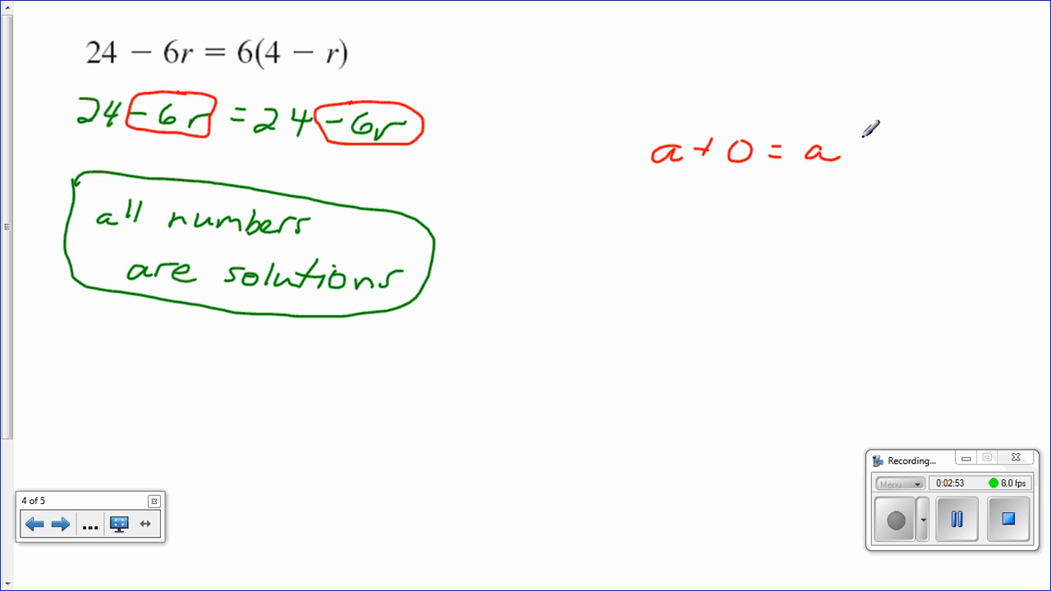
pyautogui.moveTo(696, 169)
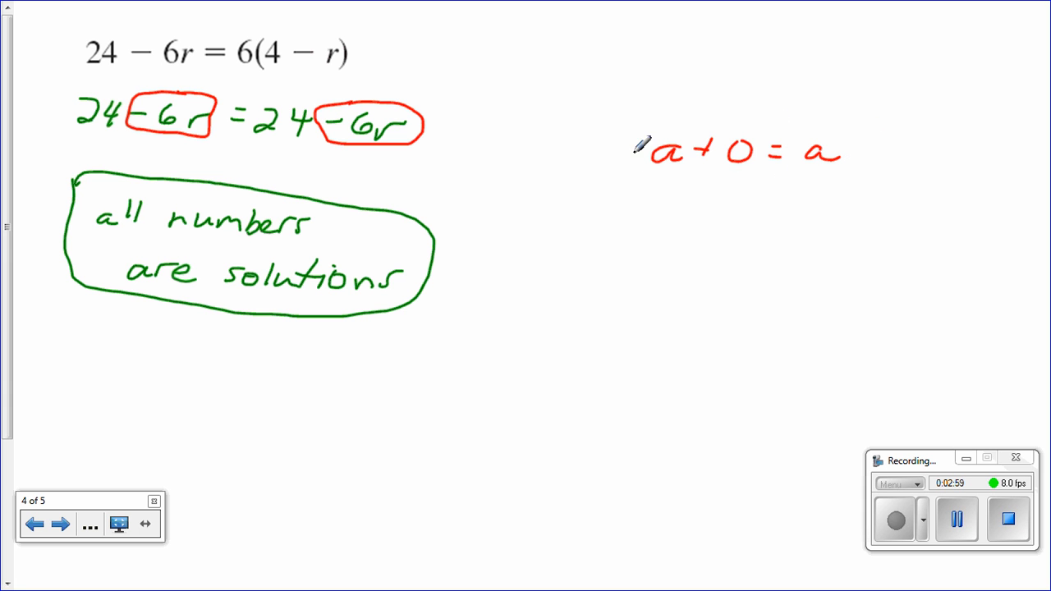
pyautogui.moveTo(860, 168)
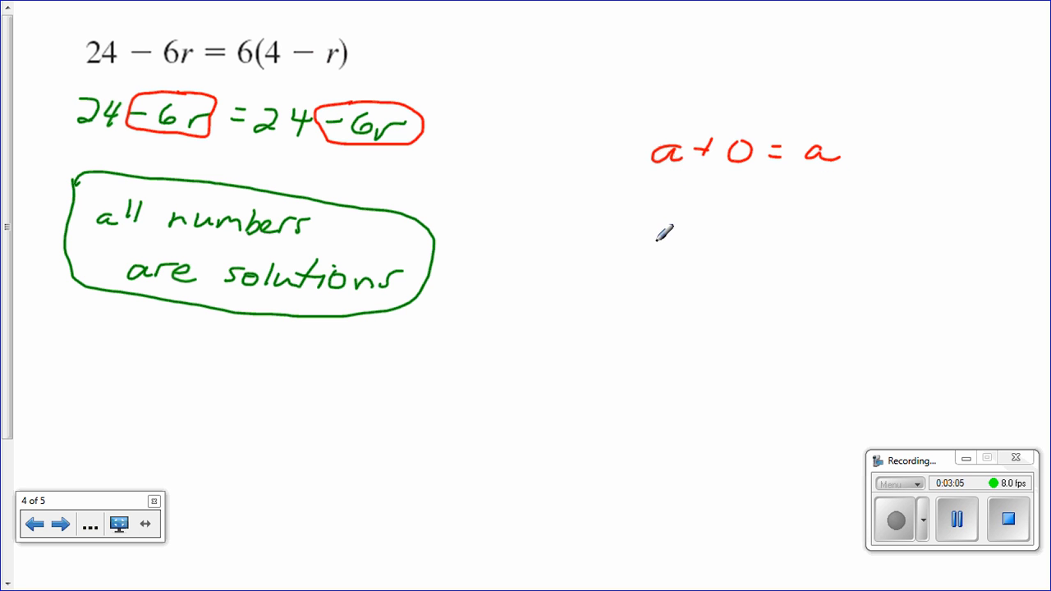
pyautogui.moveTo(690, 220)
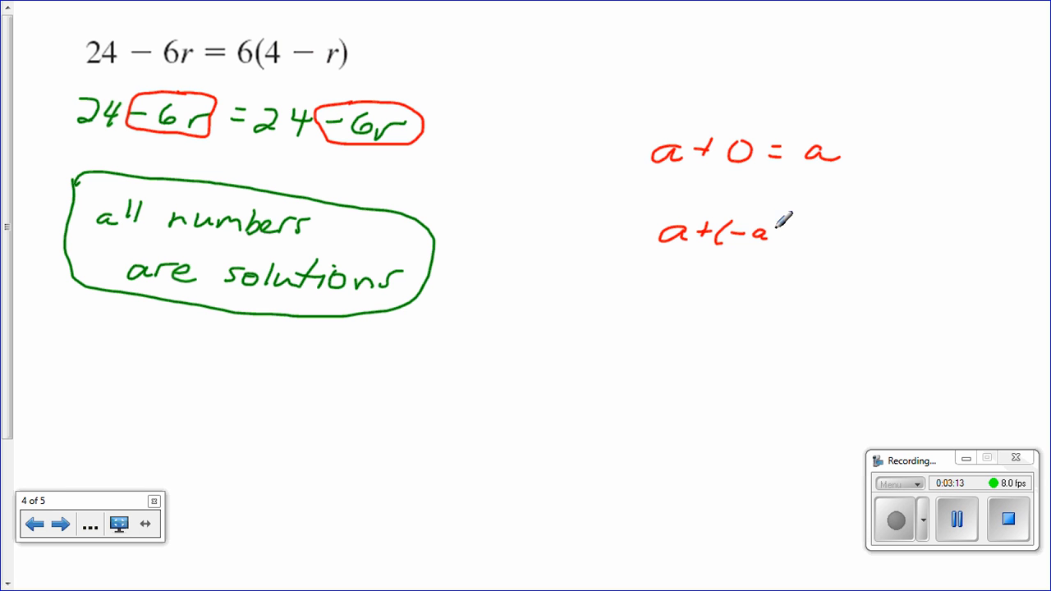
# Step: Handwrite 'a + (−a) = 0' in red below 'a + 0 = a'
pyautogui.moveTo(771, 234); pyautogui.dragTo(829, 234)
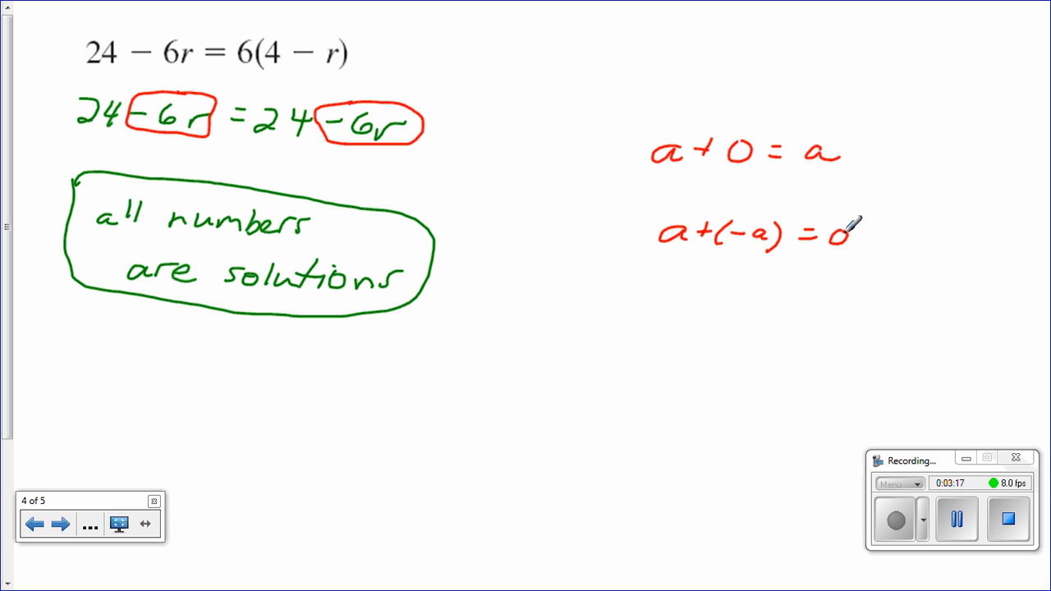
pyautogui.moveTo(677, 252)
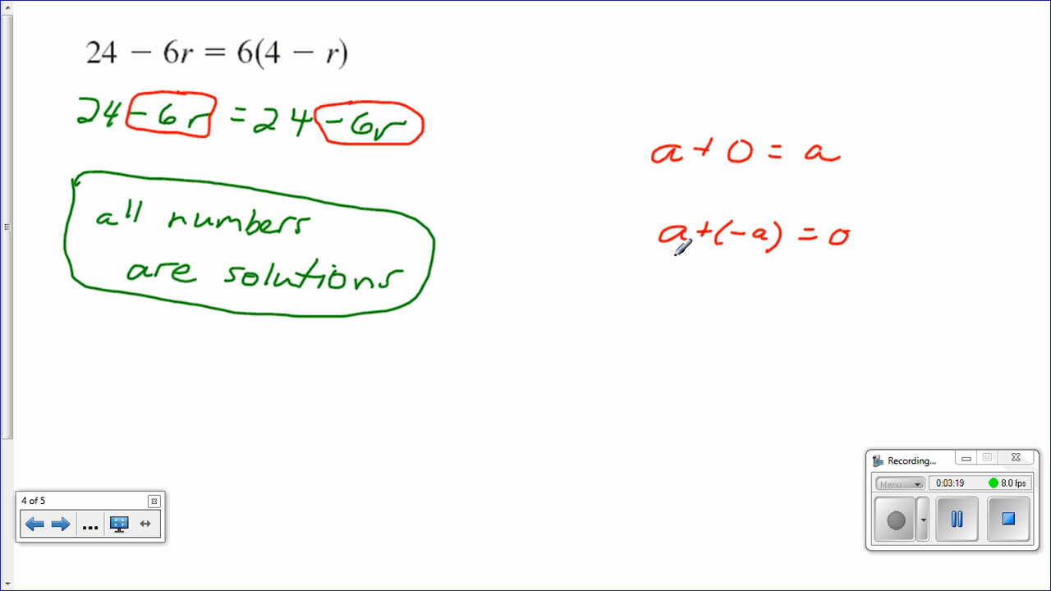
pyautogui.moveTo(737, 277)
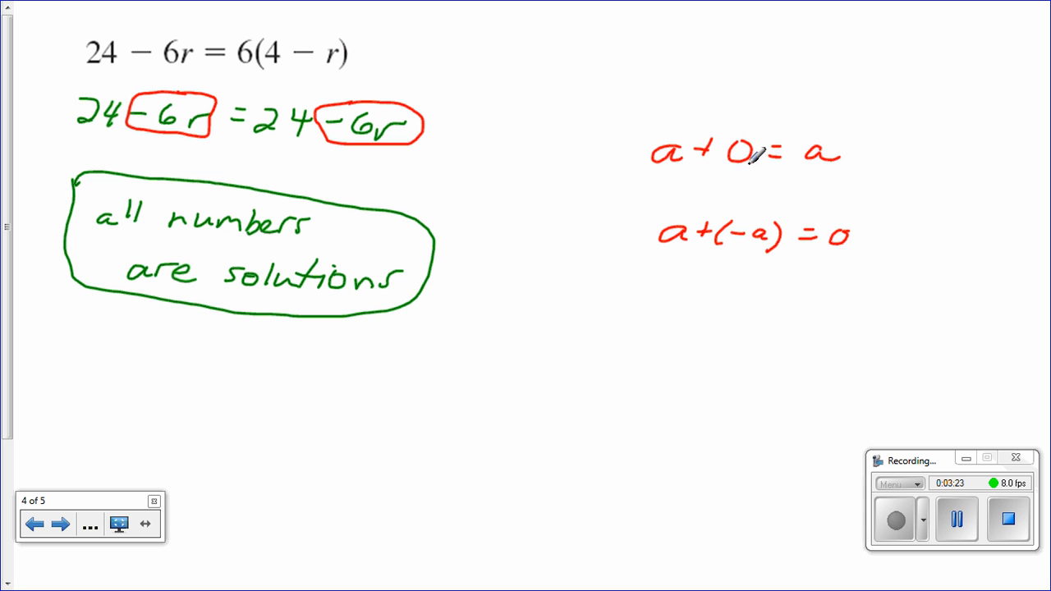
pyautogui.moveTo(821, 172)
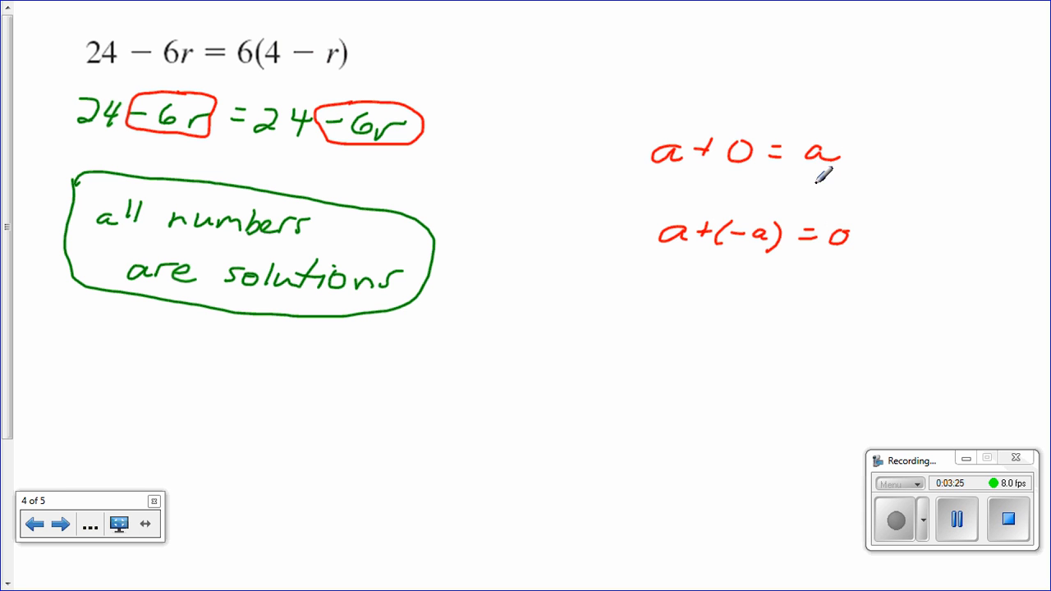
pyautogui.moveTo(800, 197)
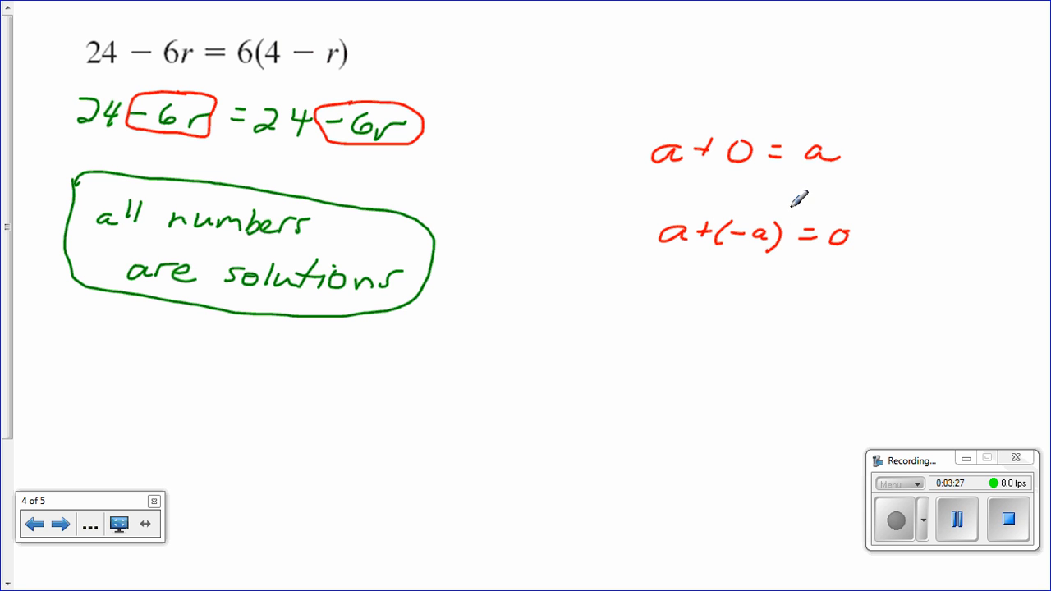
pyautogui.moveTo(622, 228)
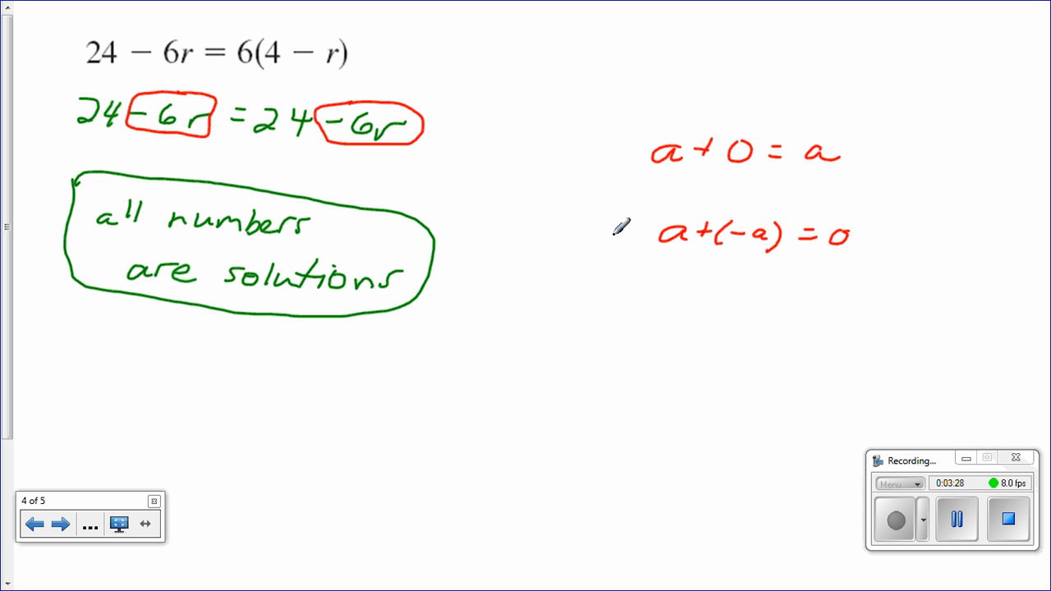
pyautogui.moveTo(383, 190)
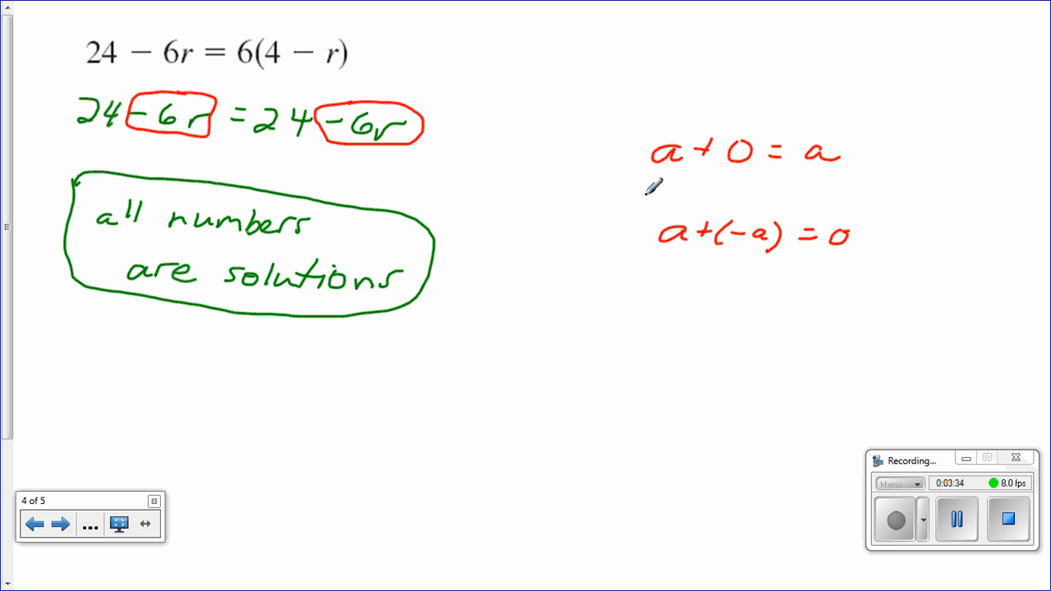
pyautogui.moveTo(639, 280)
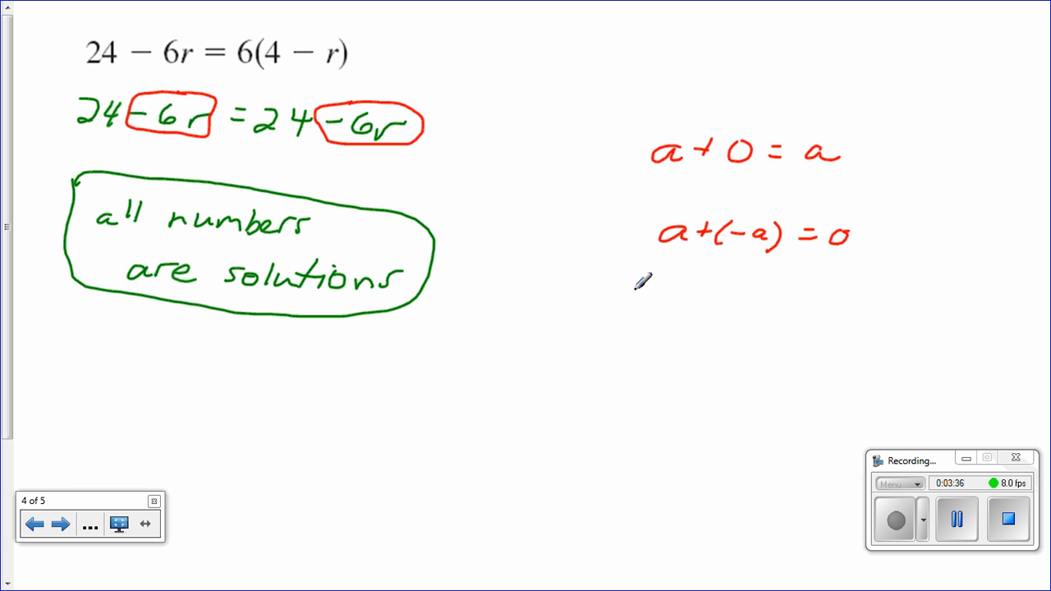
pyautogui.moveTo(634, 250)
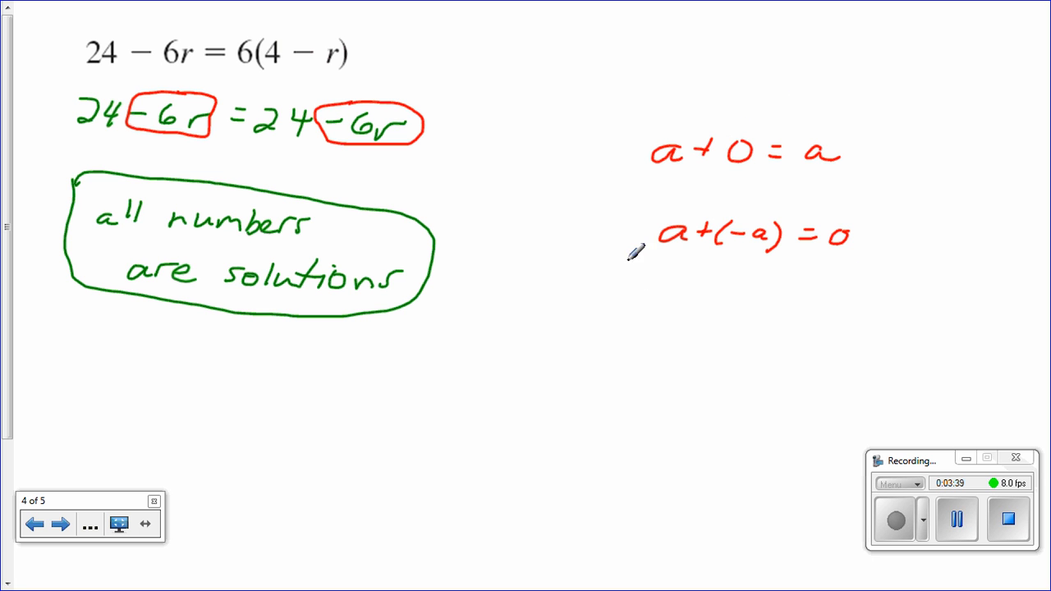
pyautogui.moveTo(676, 291)
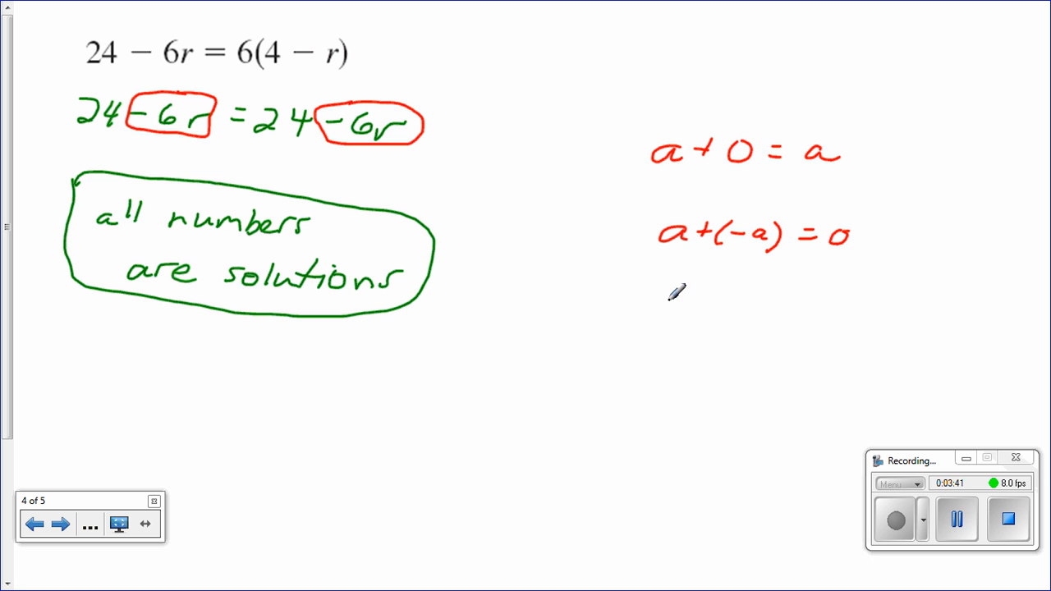
pyautogui.moveTo(343, 418)
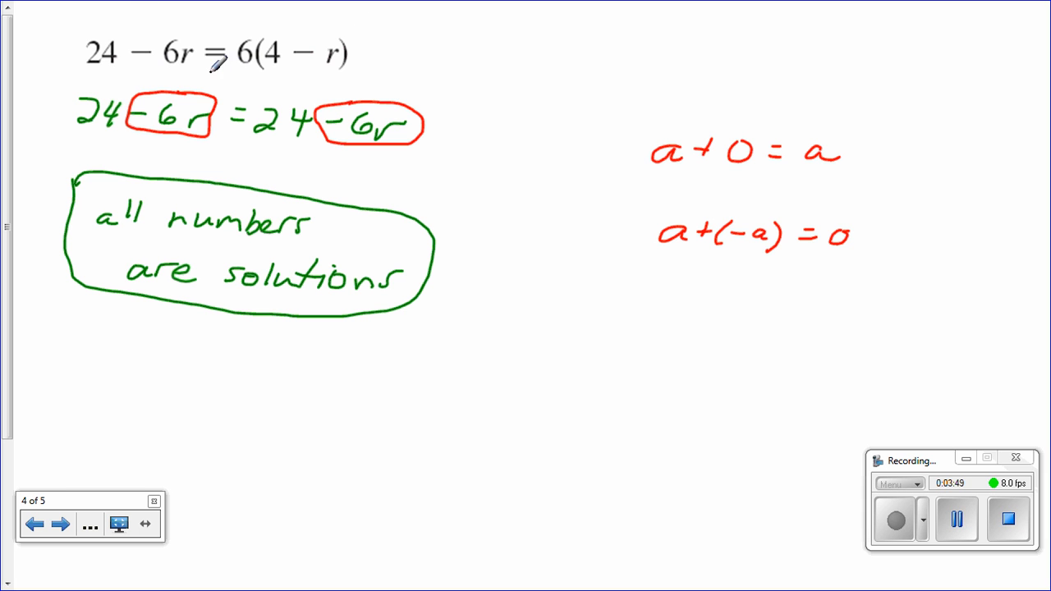
pyautogui.moveTo(306, 53)
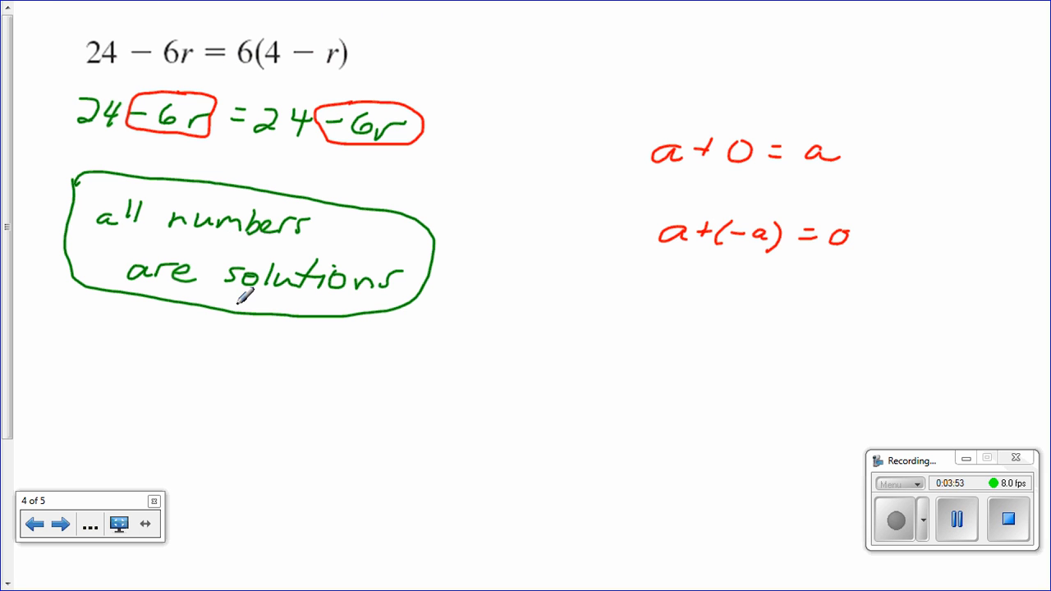
pyautogui.moveTo(273, 148)
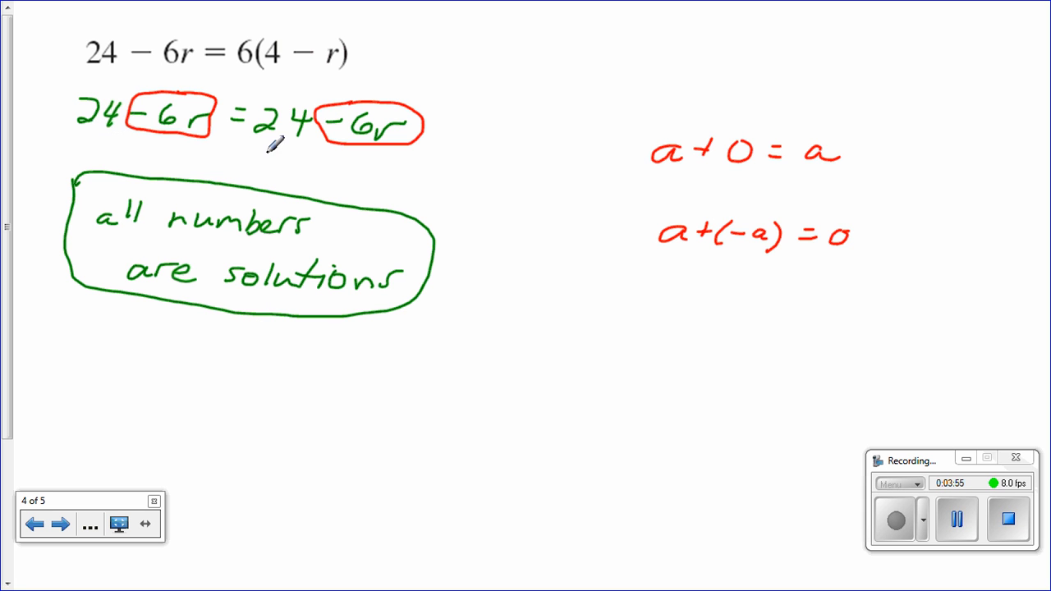
pyautogui.moveTo(288, 135)
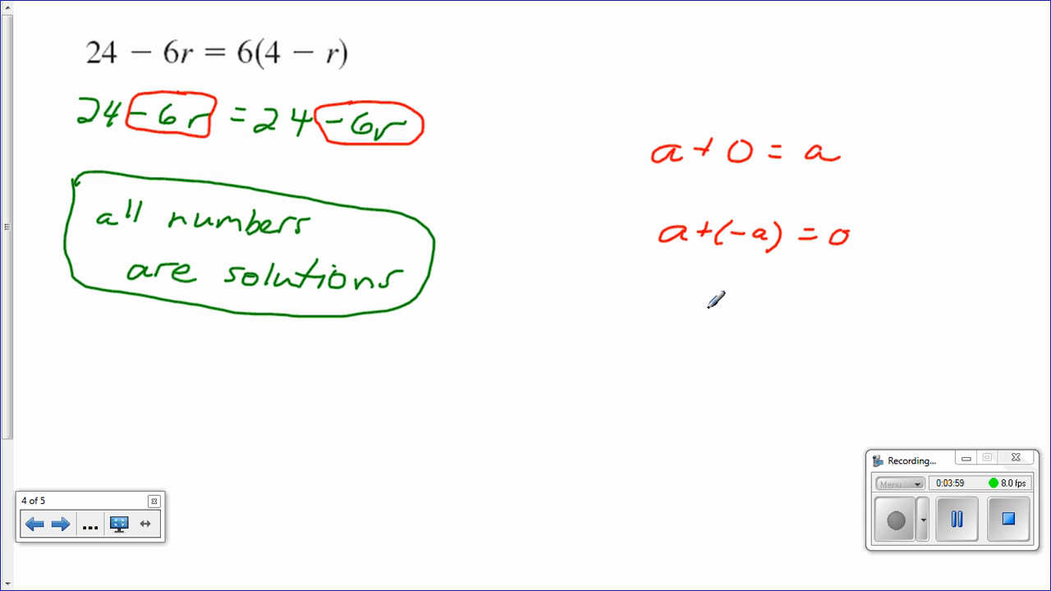
pyautogui.moveTo(386, 404)
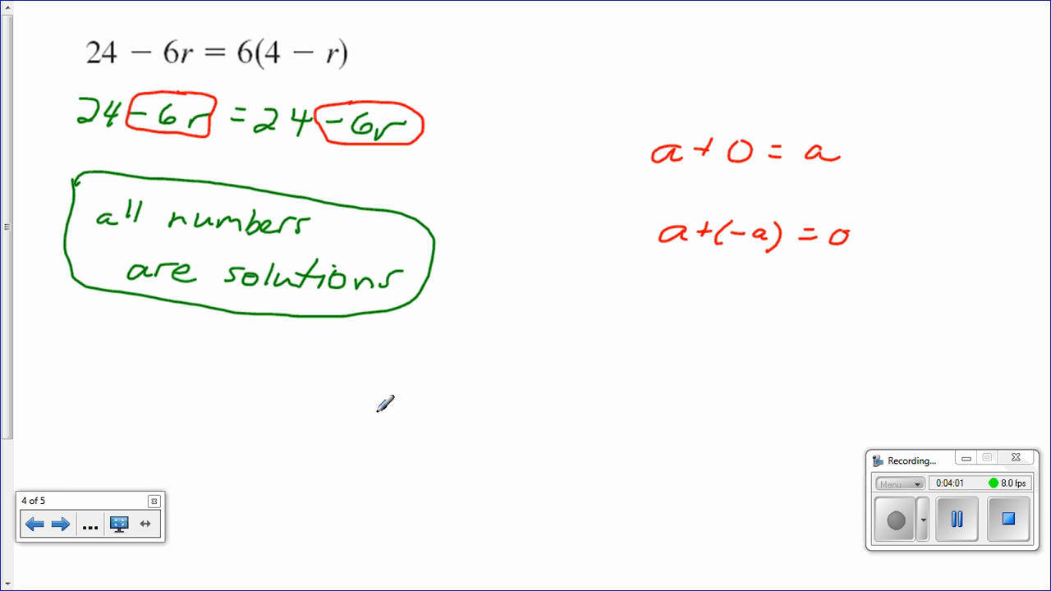